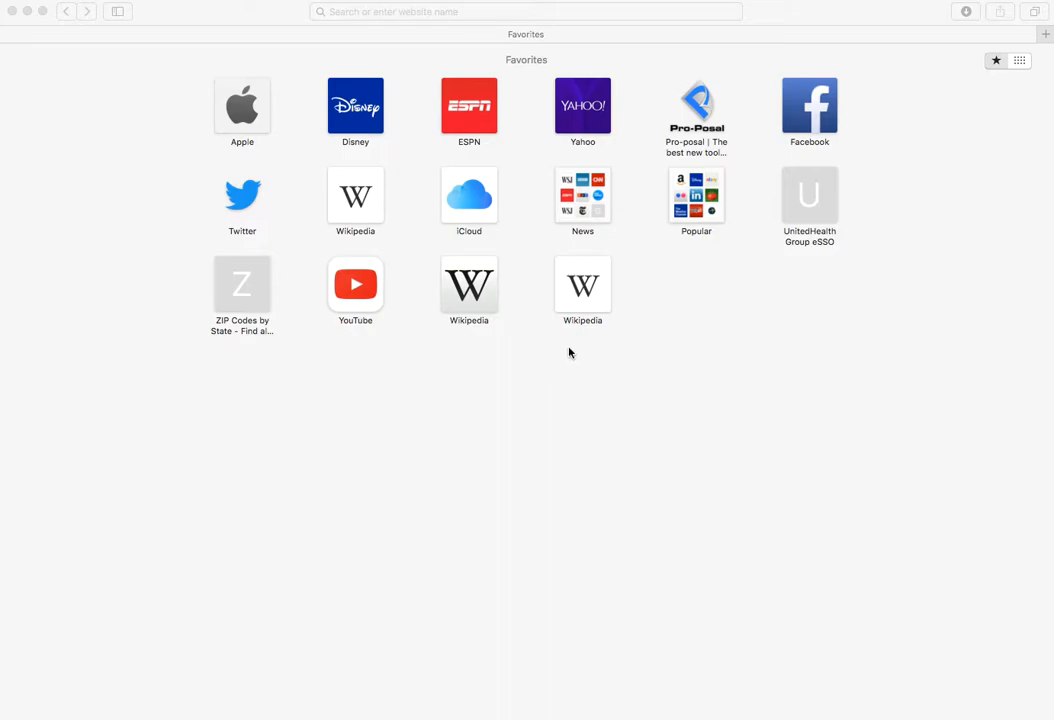
mouse_move(518, 234)
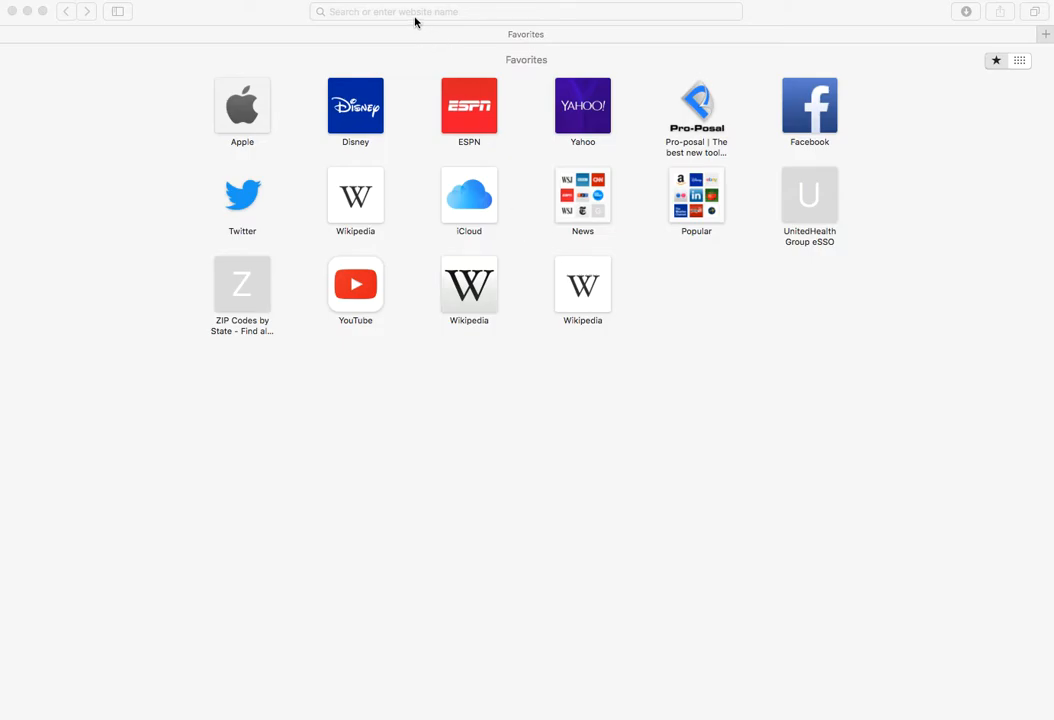
click(525, 11)
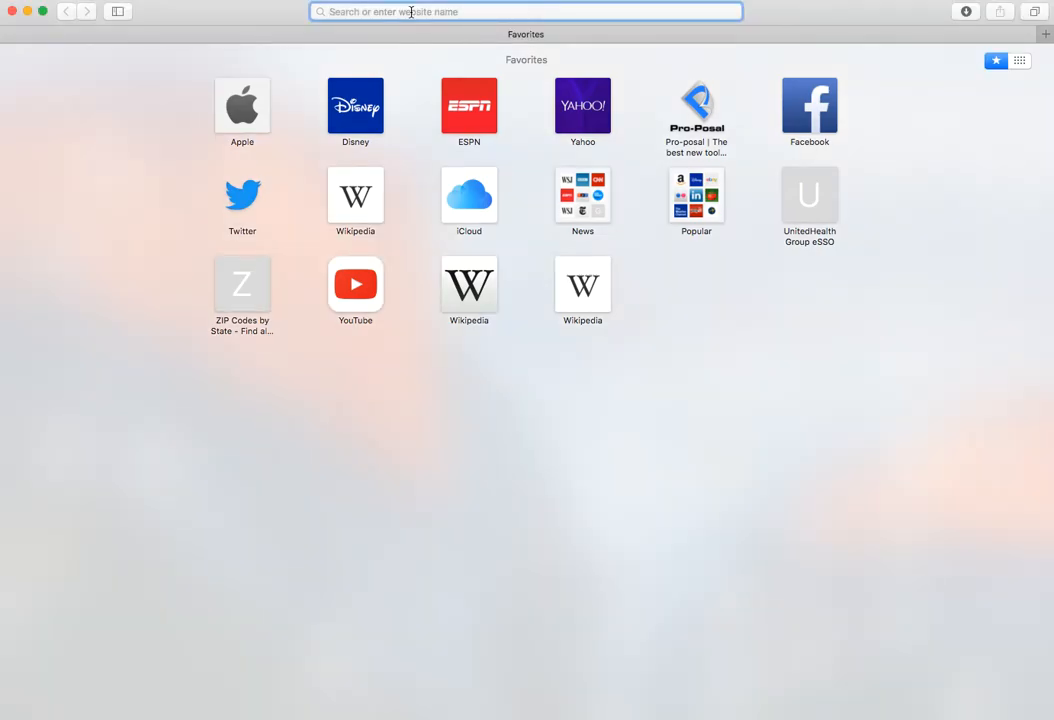
text(www.uamcc.org)
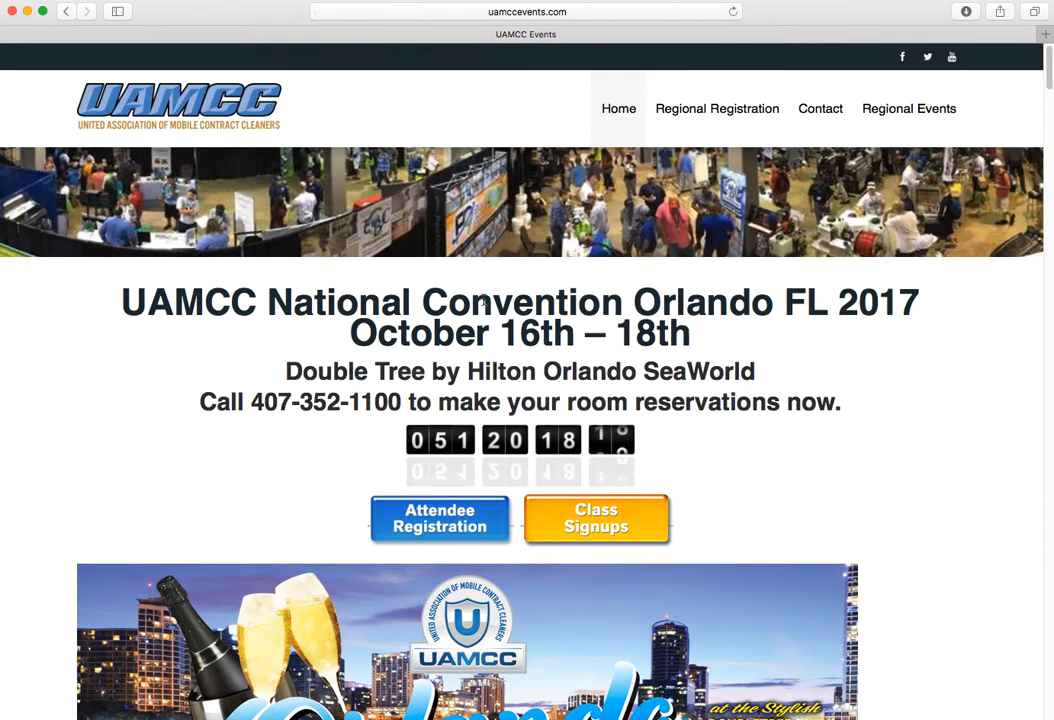
mouse_move(816, 471)
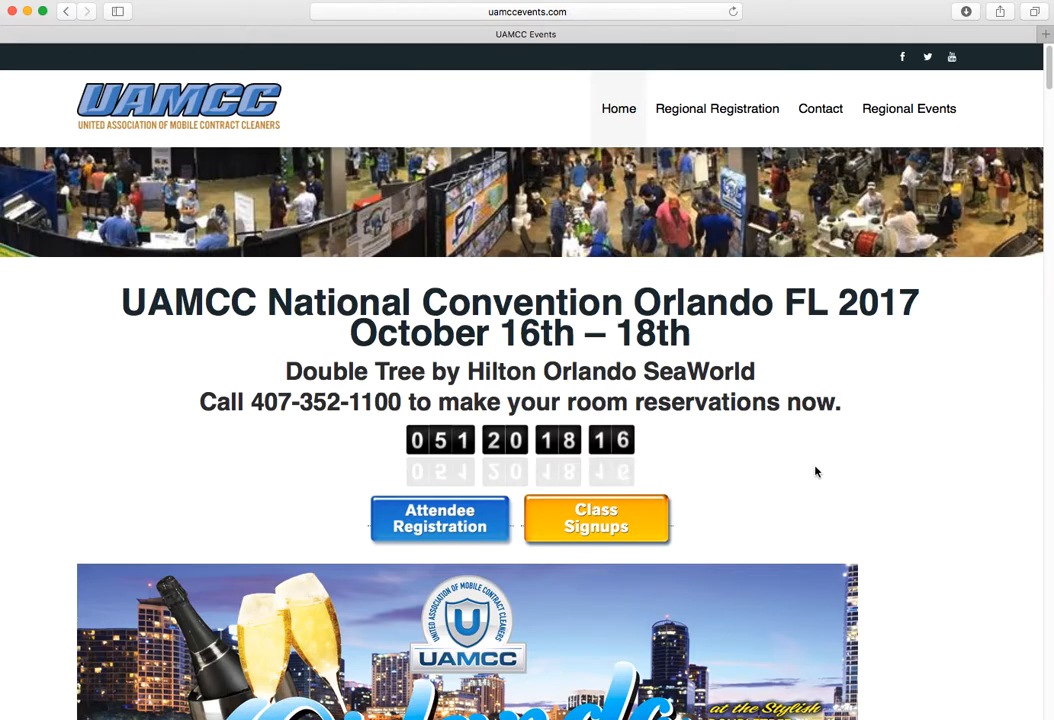
scroll(down, 3)
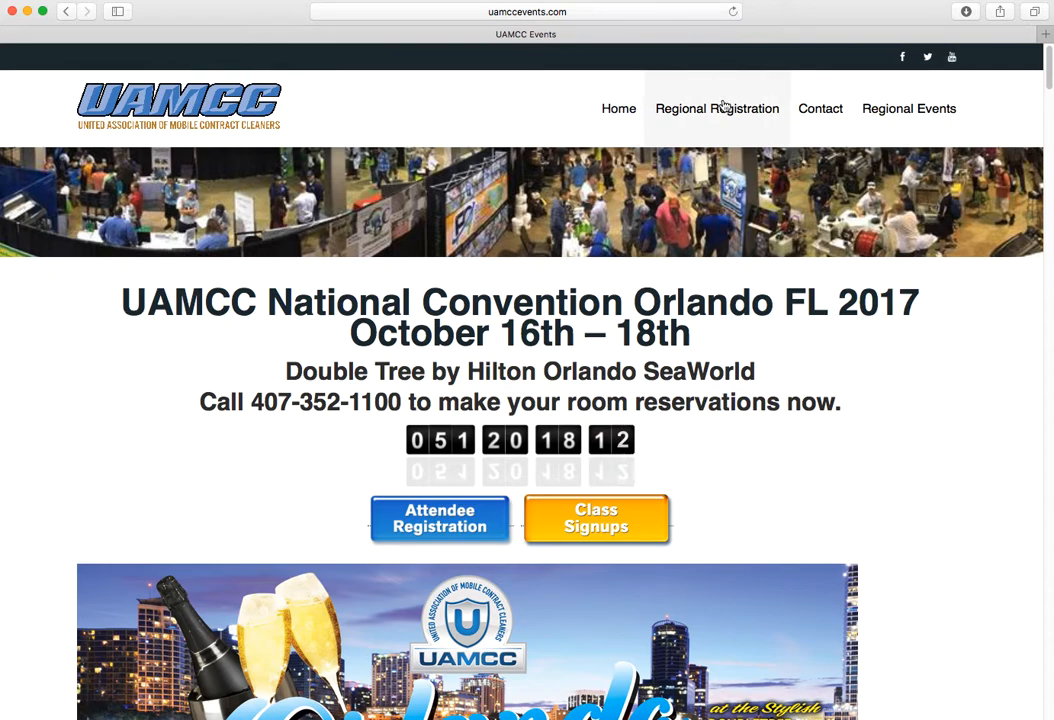
mouse_move(745, 108)
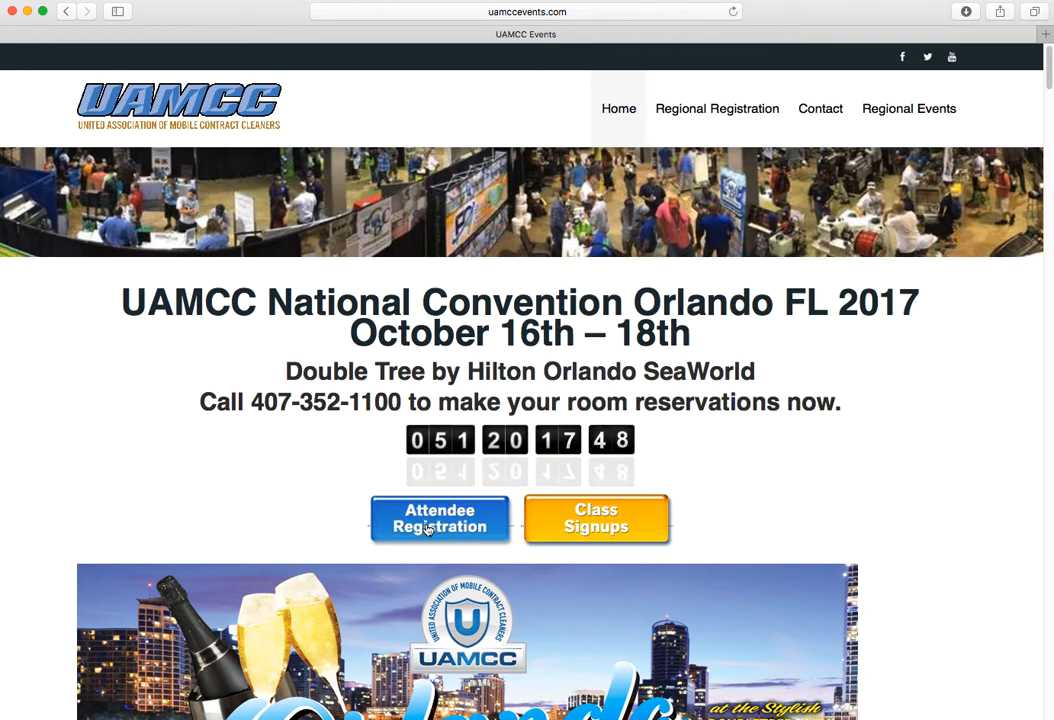
View the Attendee Registration form for the convention
click(439, 518)
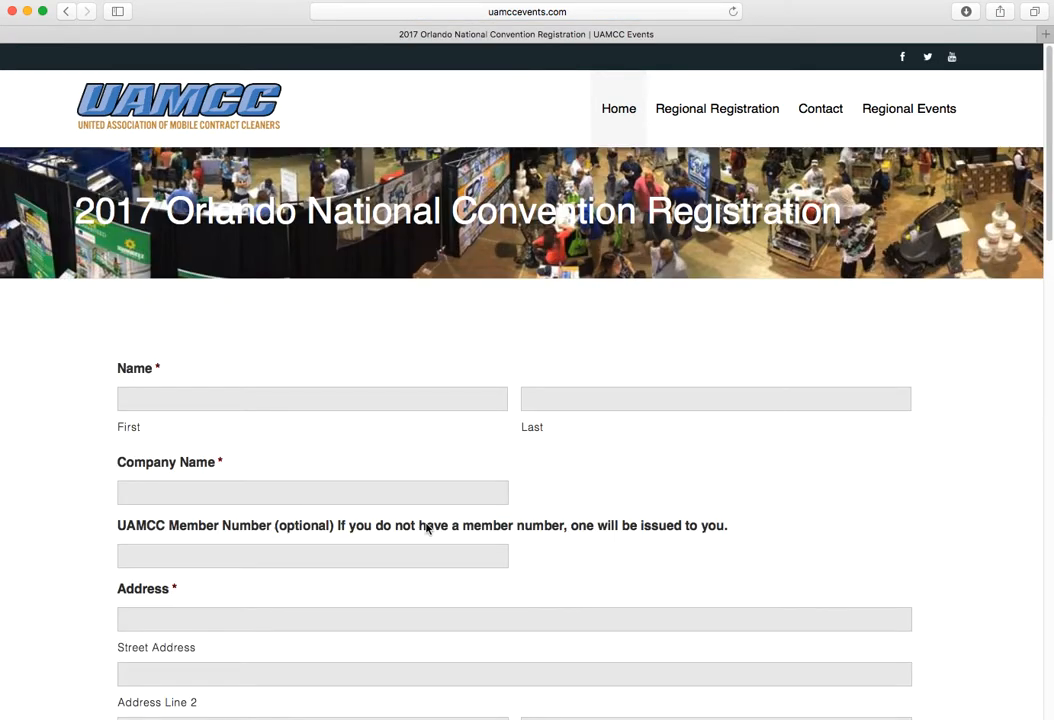
scroll(down, 3)
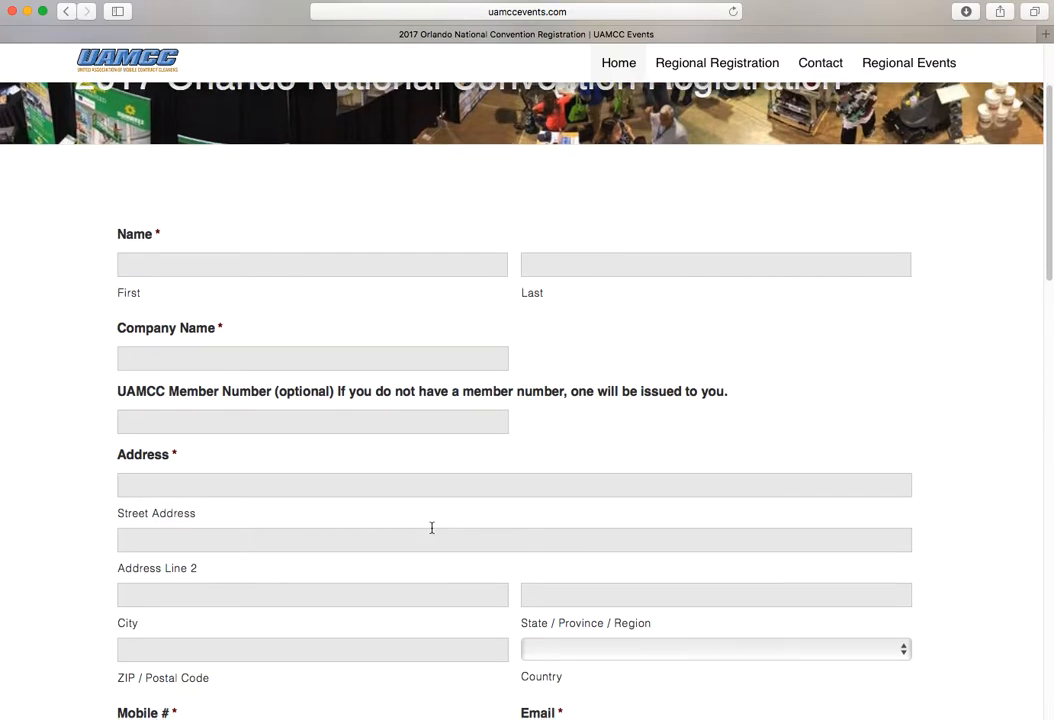
scroll(down, 3)
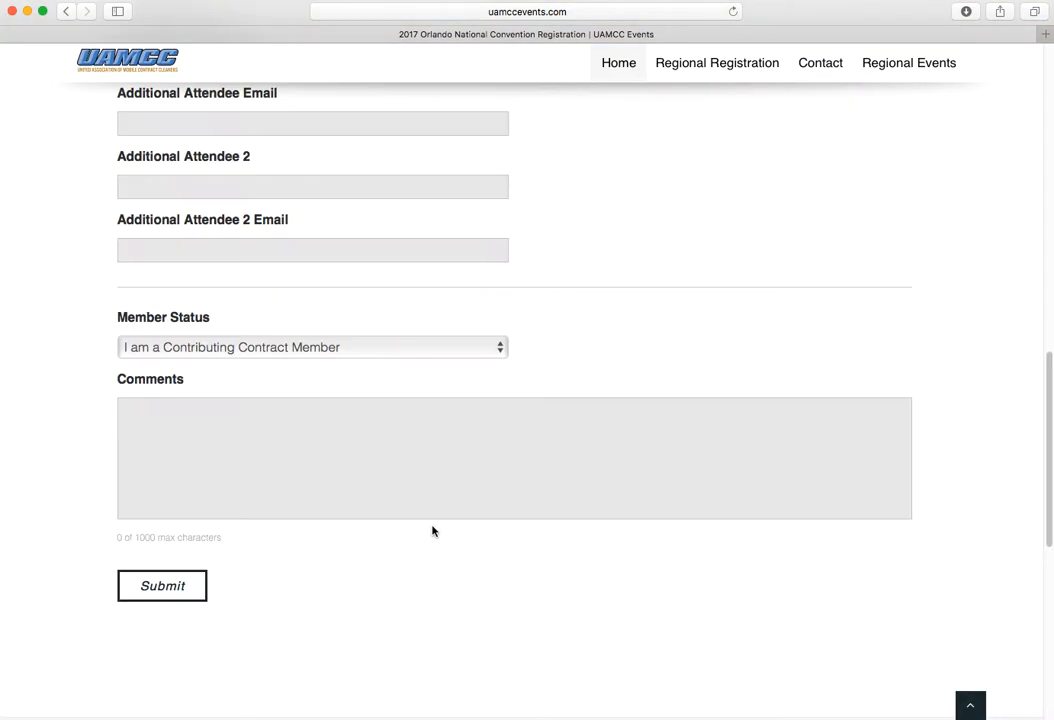
scroll(up, 3)
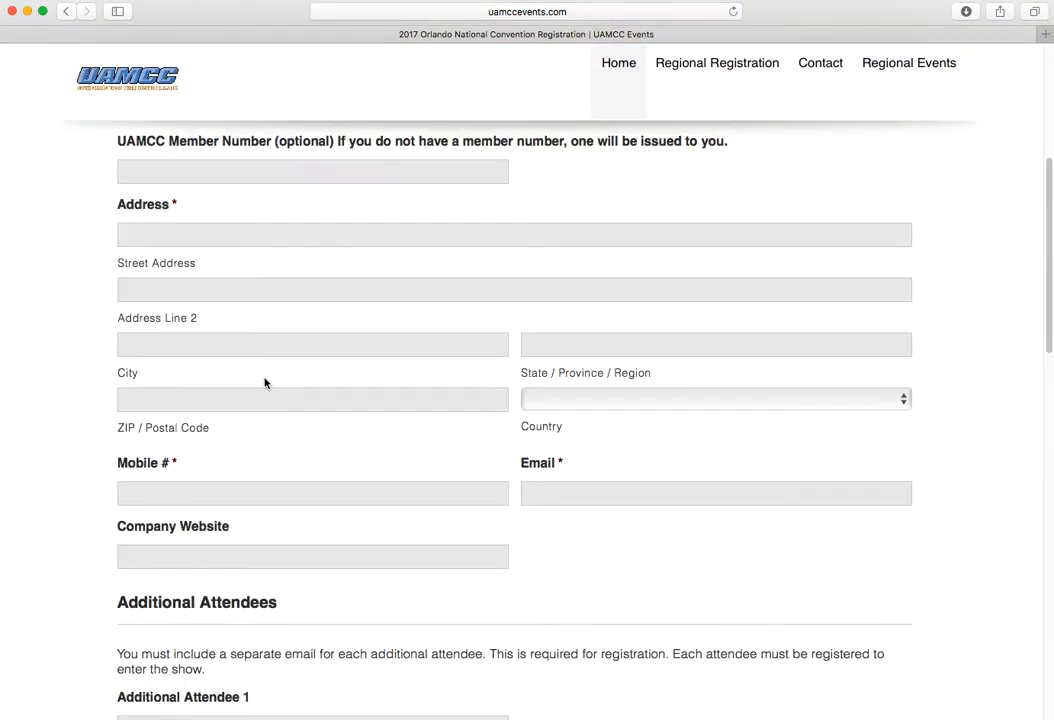
scroll(up, 3)
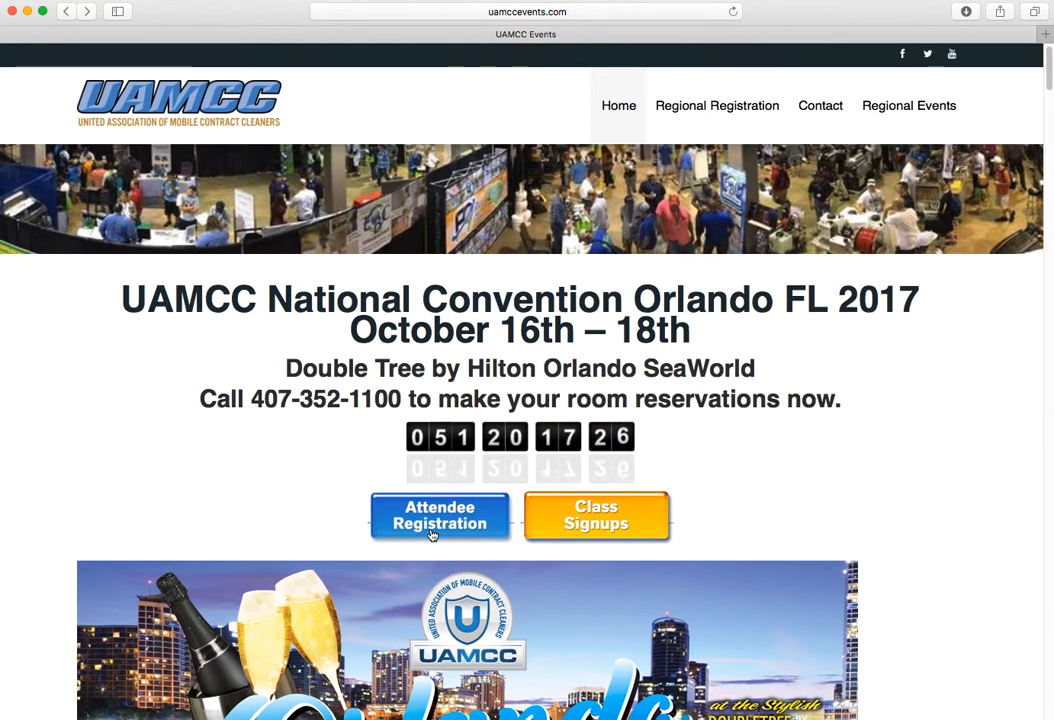
scroll(down, 3)
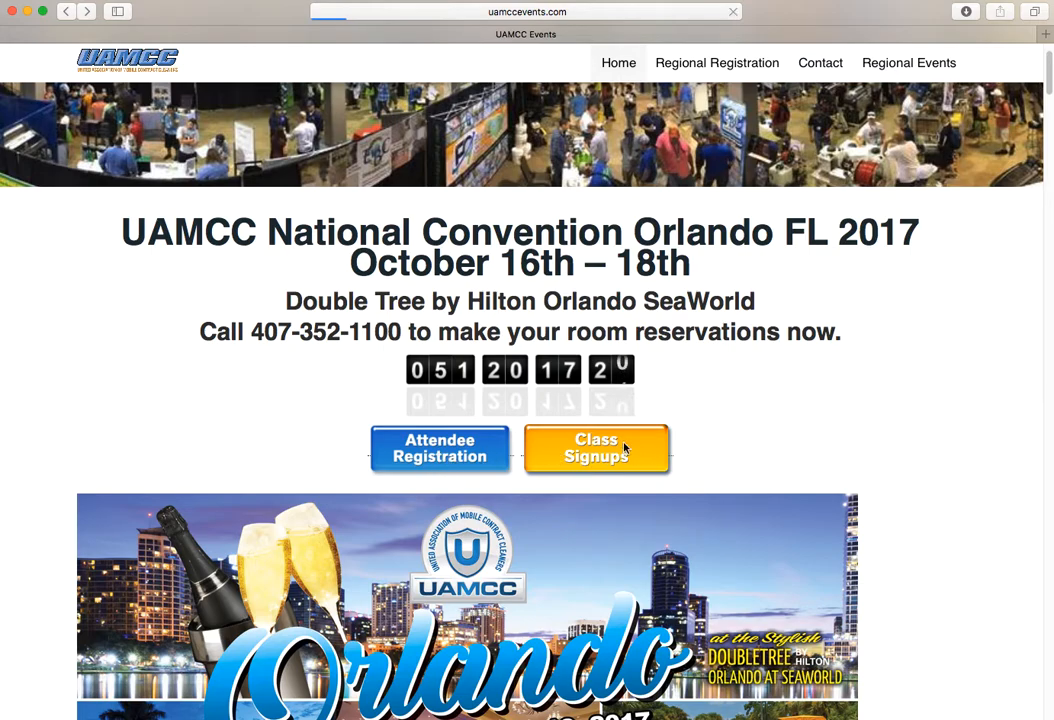
Bring up the Class Signups agenda listing Monday's classes by time
click(596, 448)
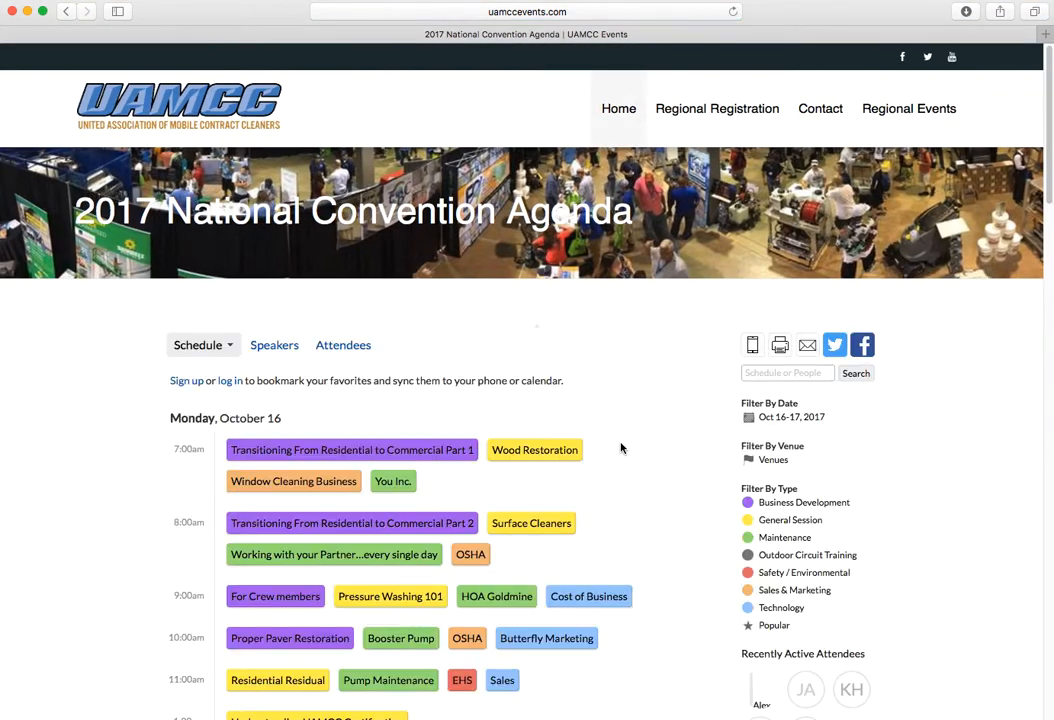
scroll(down, 3)
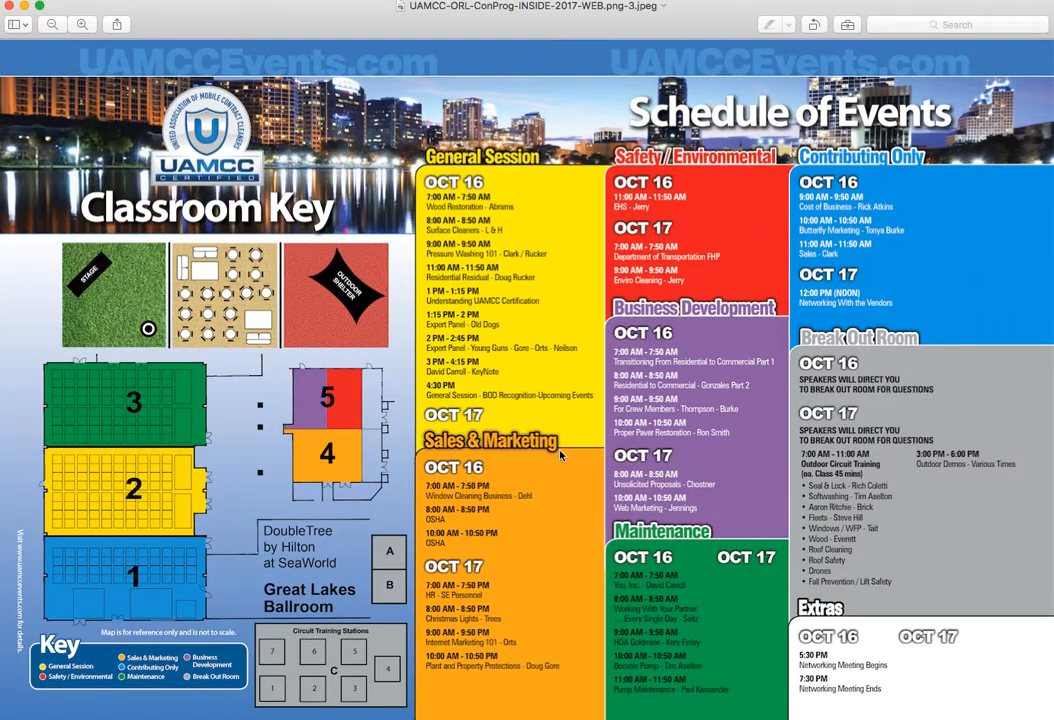
mouse_move(300, 455)
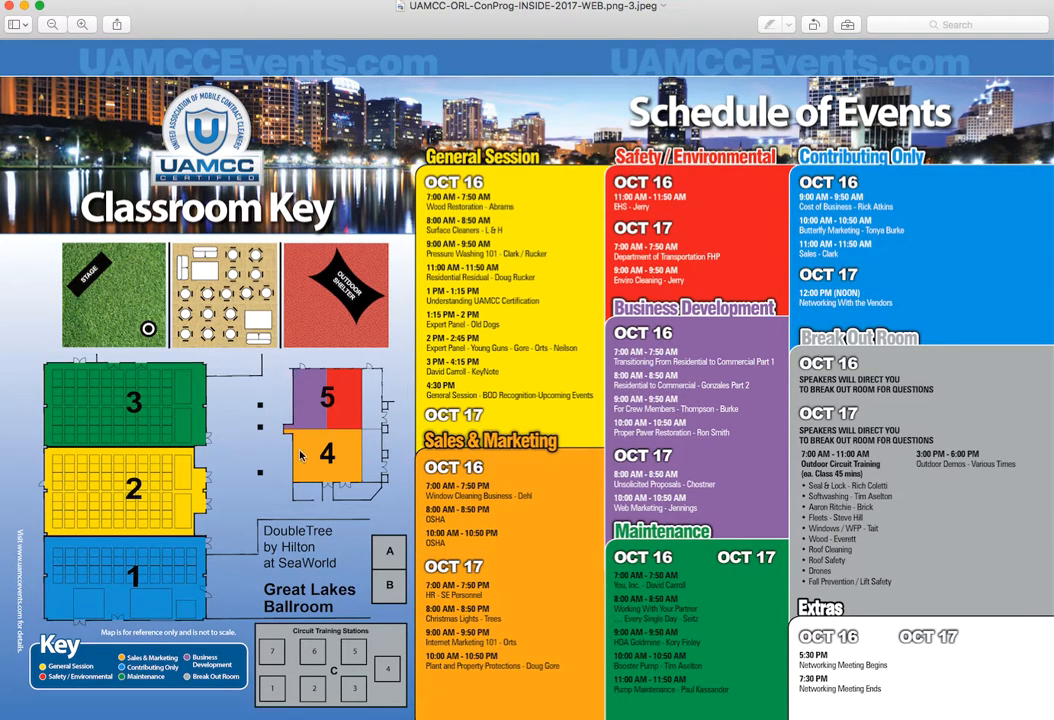
mouse_move(113, 600)
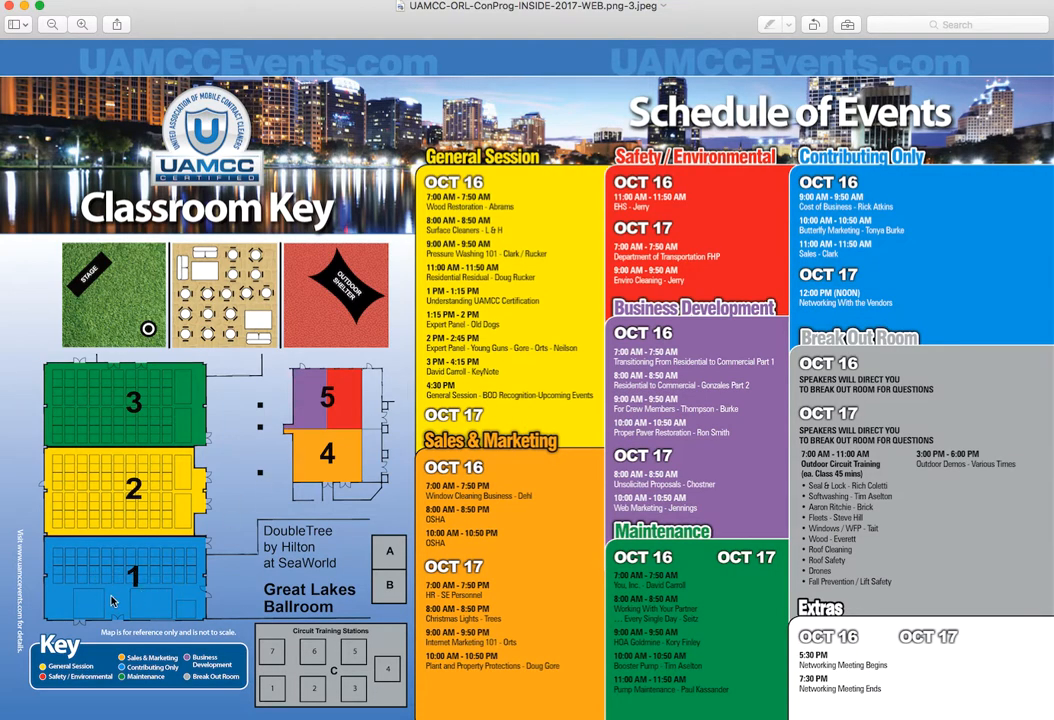
mouse_move(934, 202)
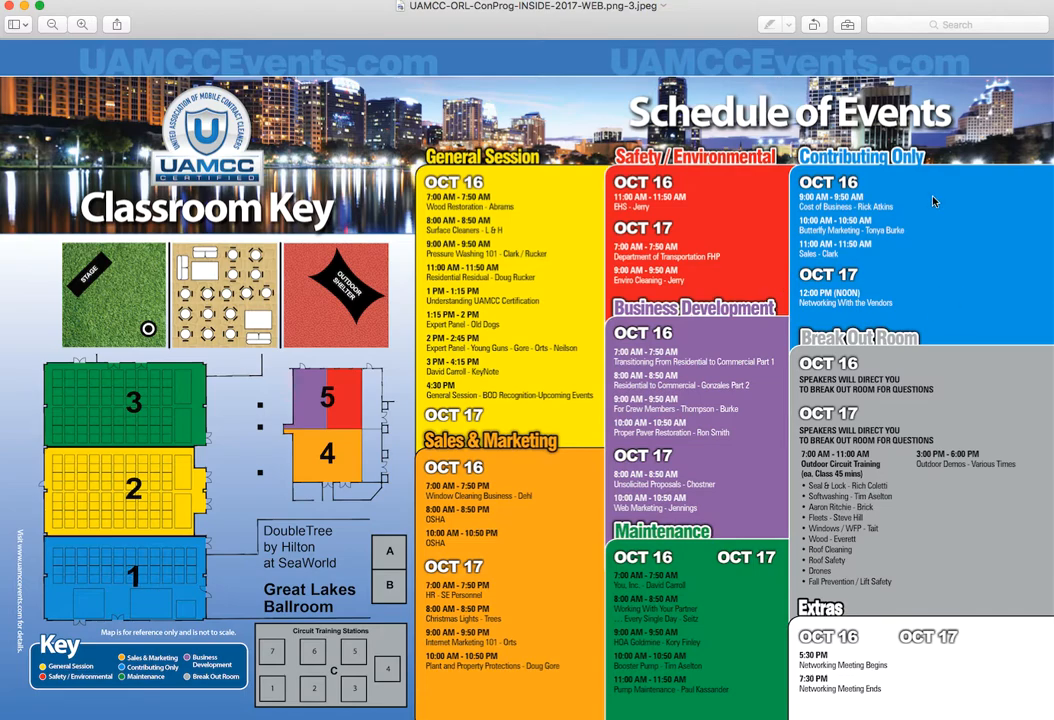
mouse_move(861, 195)
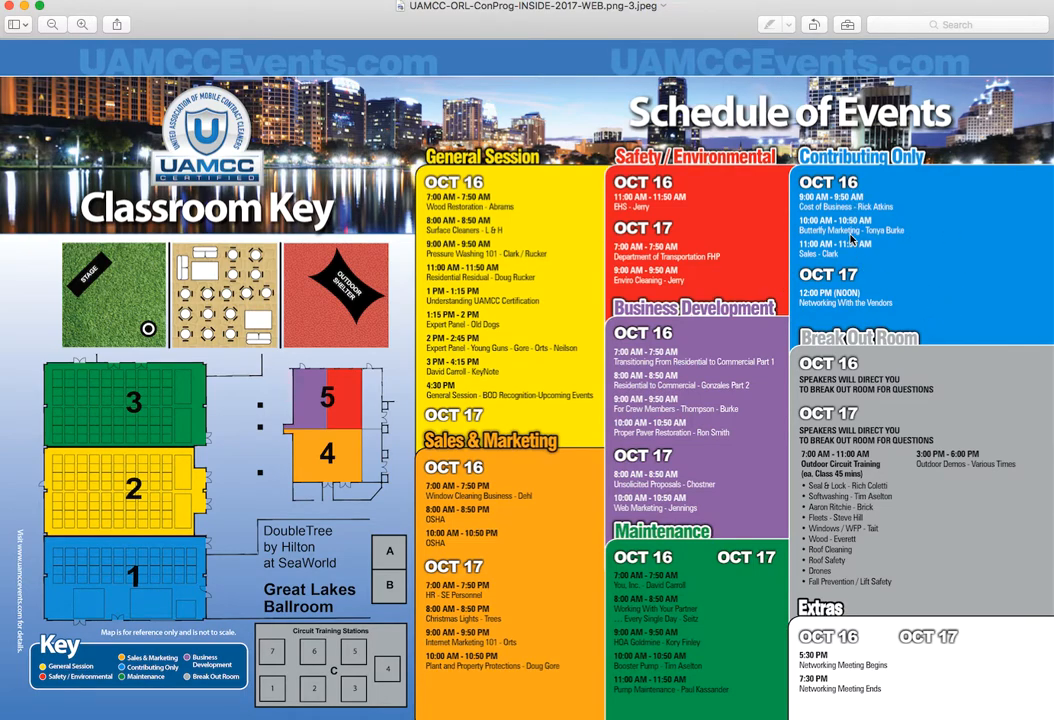
mouse_move(853, 258)
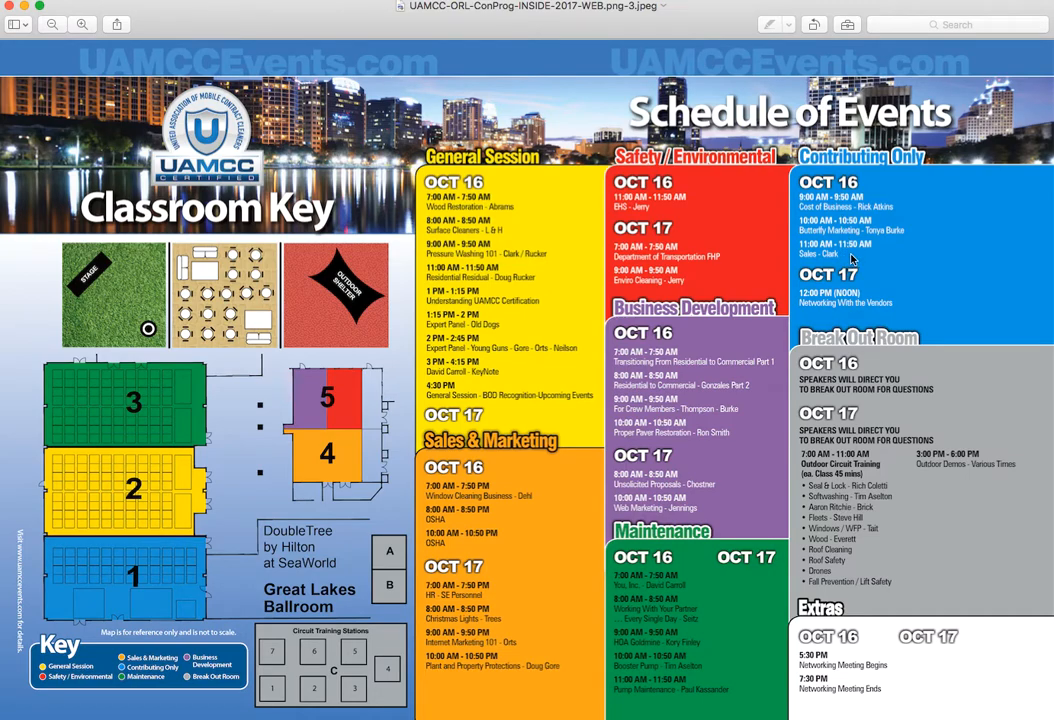
mouse_move(15, 508)
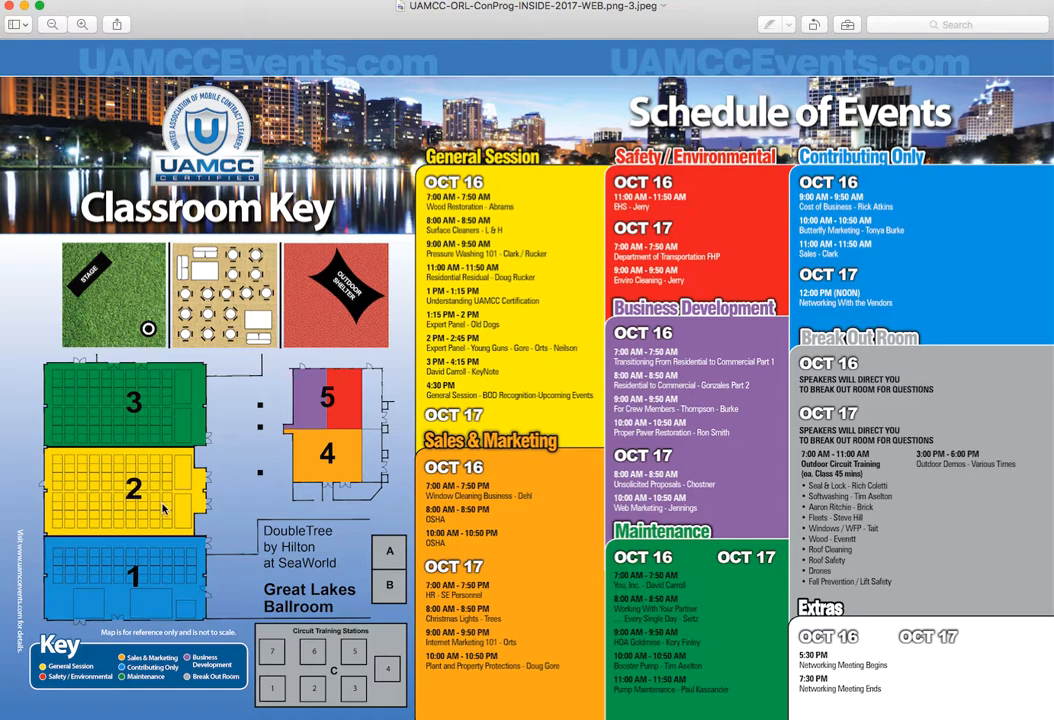
mouse_move(115, 485)
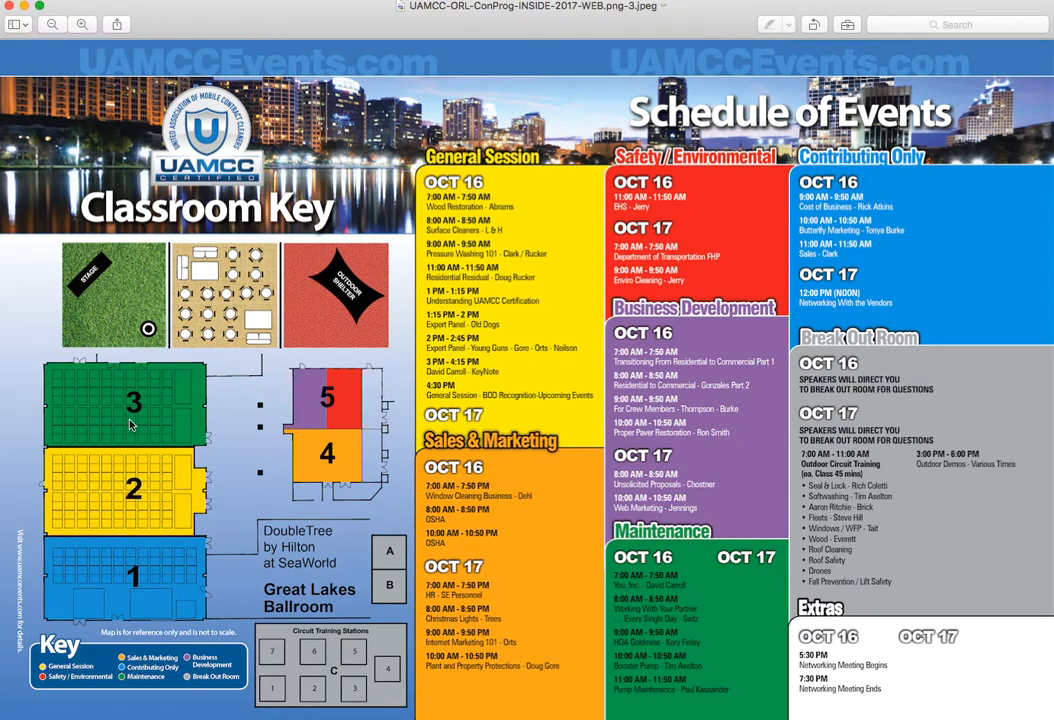
mouse_move(165, 420)
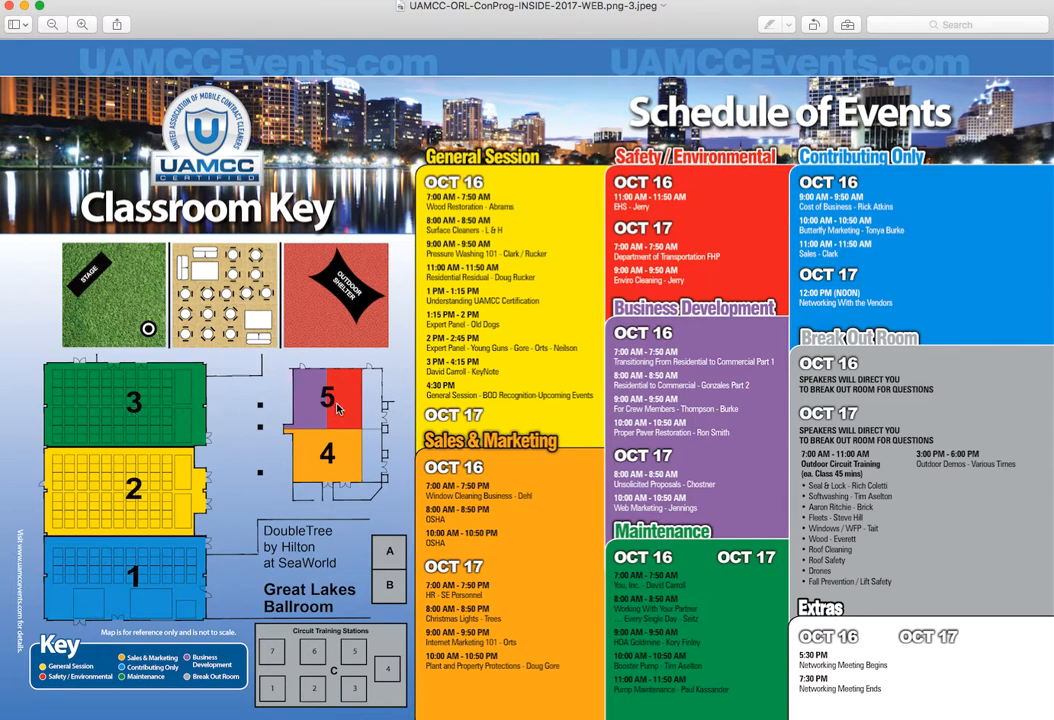
mouse_move(327, 415)
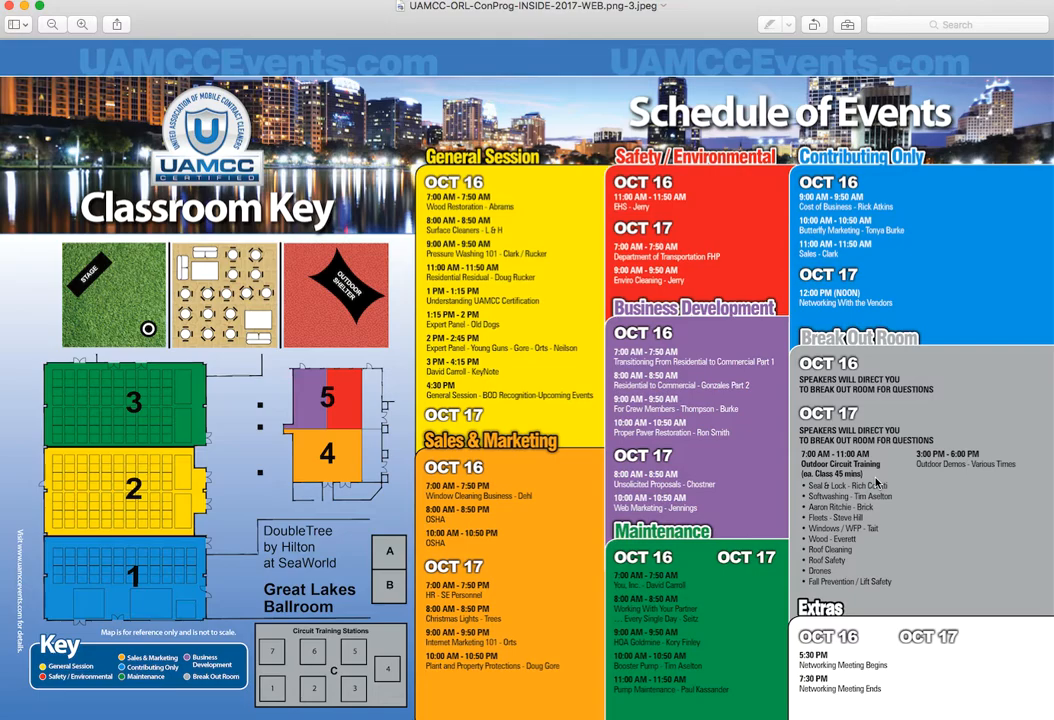
mouse_move(30, 12)
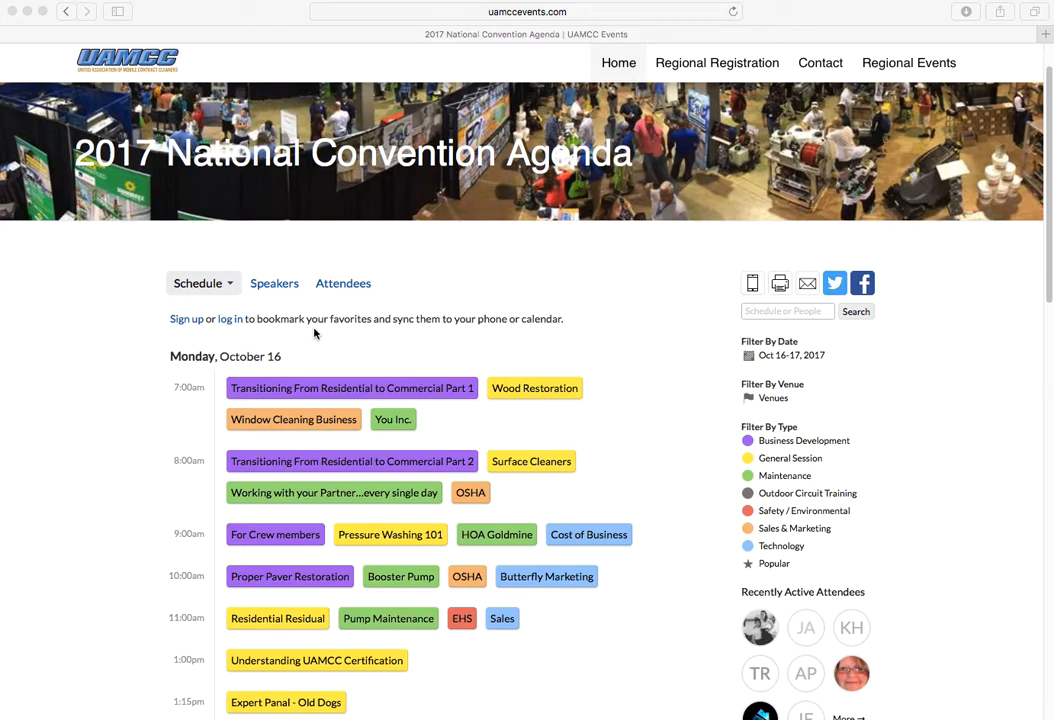
Scroll through Monday, October 16's full class list down to Tuesday
scroll(down, 3)
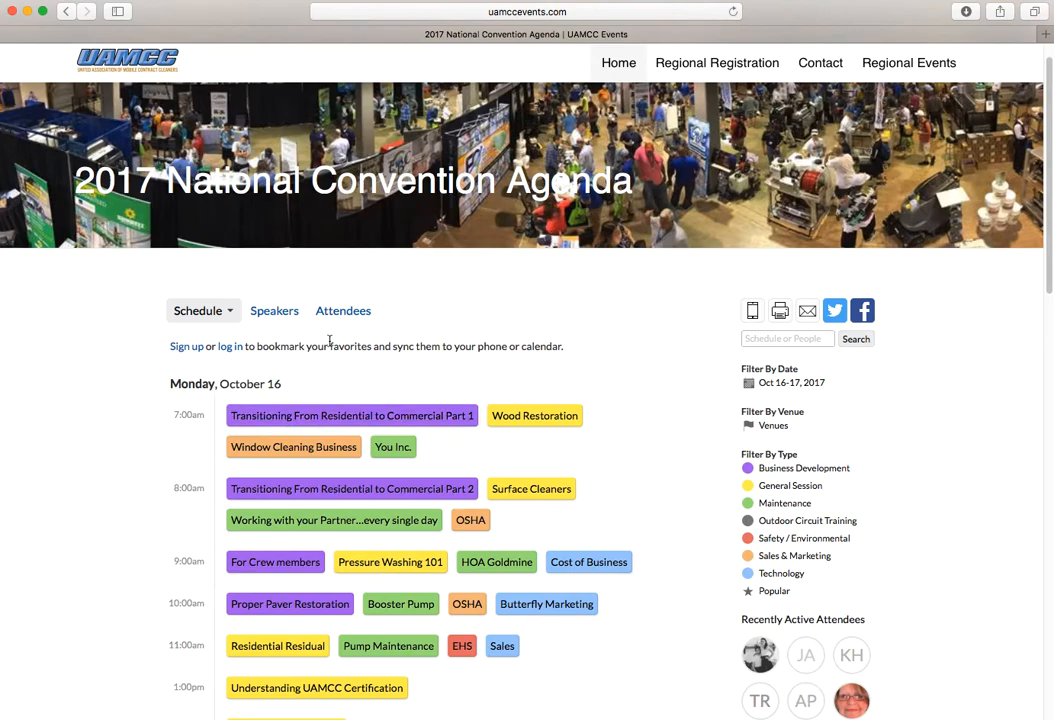
scroll(down, 3)
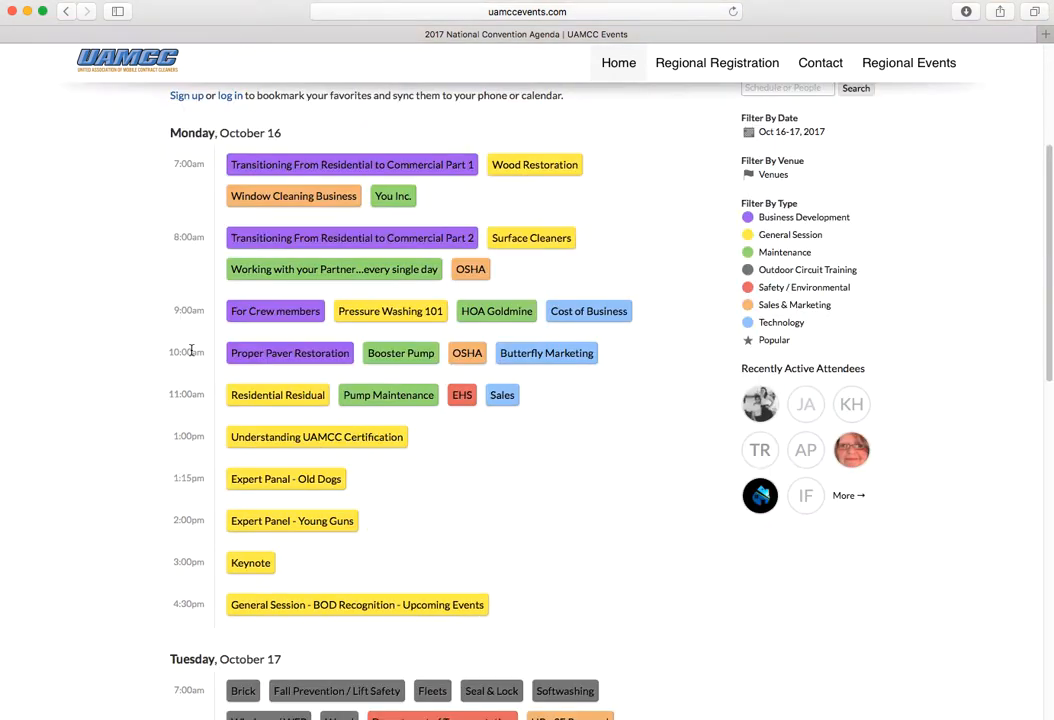
Log in with the existing Sched account (Alex@ and password) to show saved checkmarks
click(186, 95)
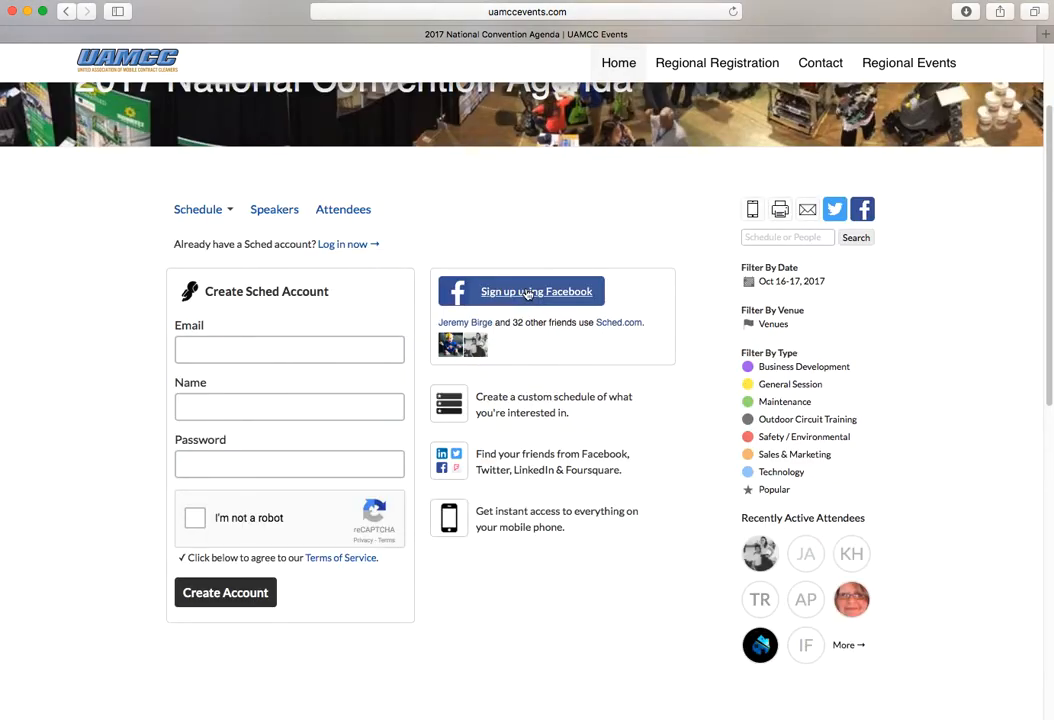
mouse_move(363, 258)
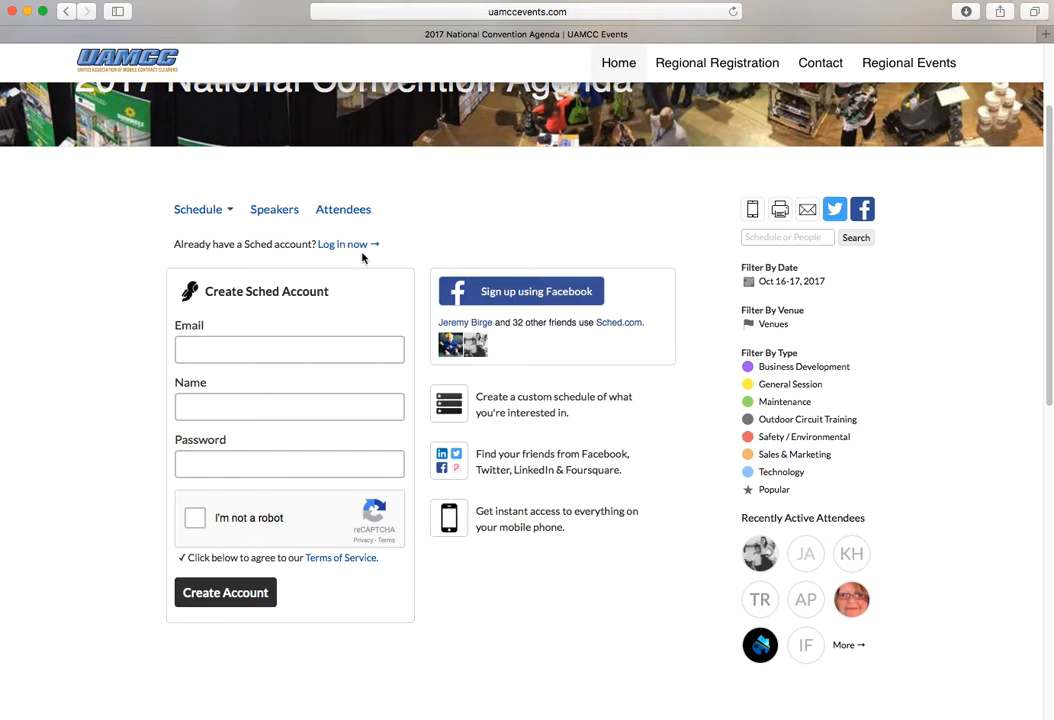
click(342, 244)
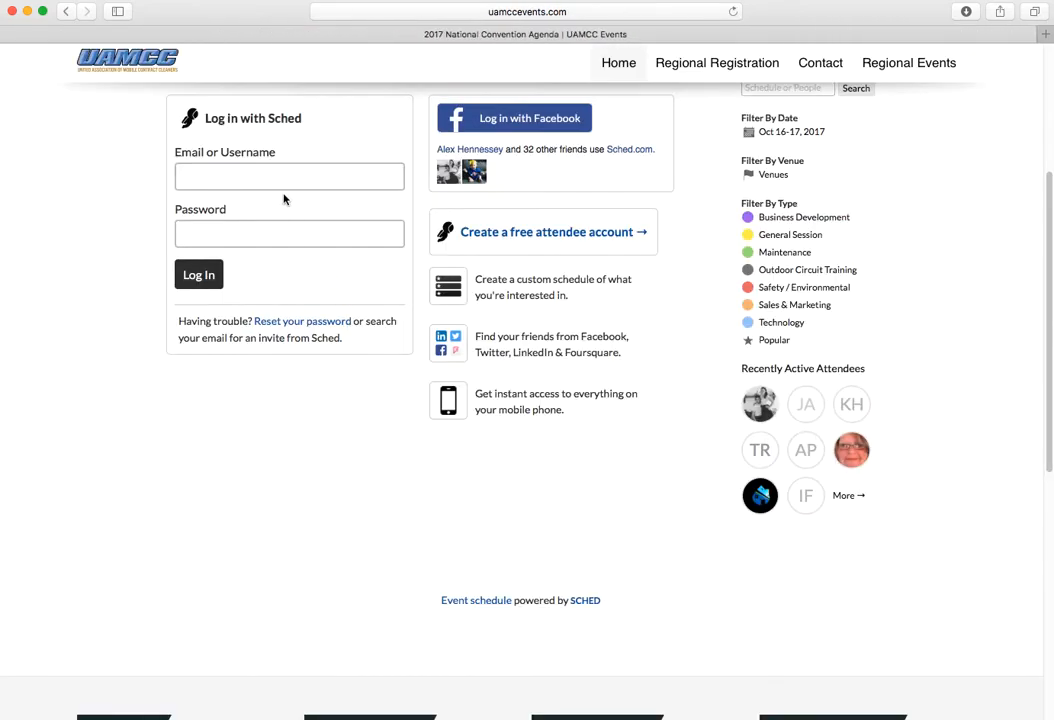
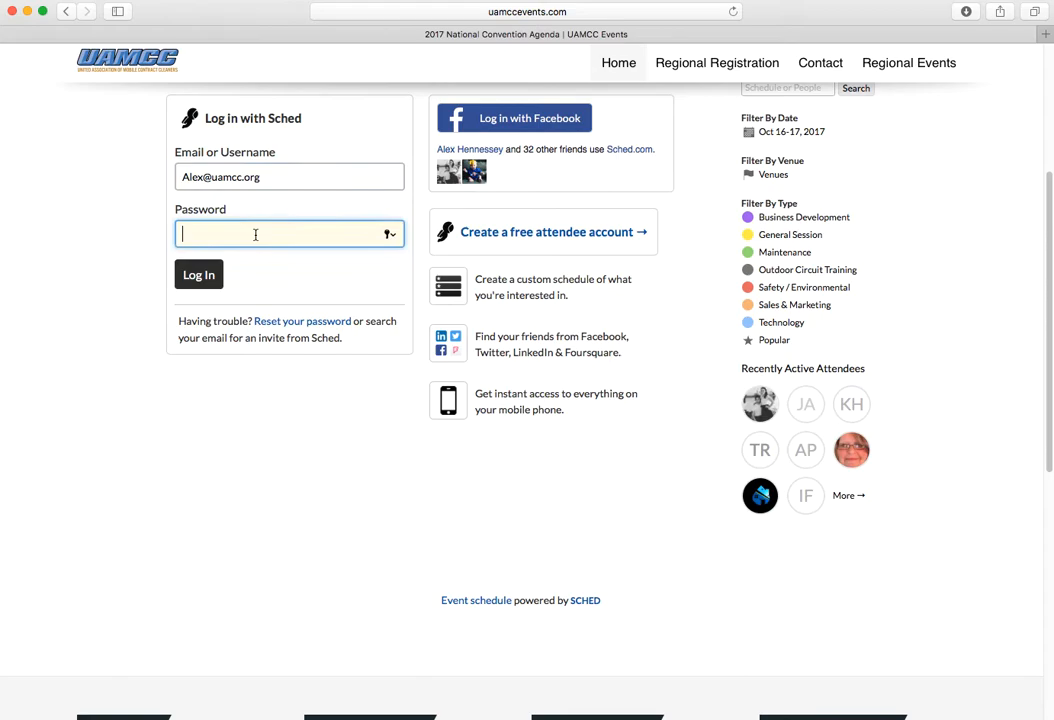
text(password)
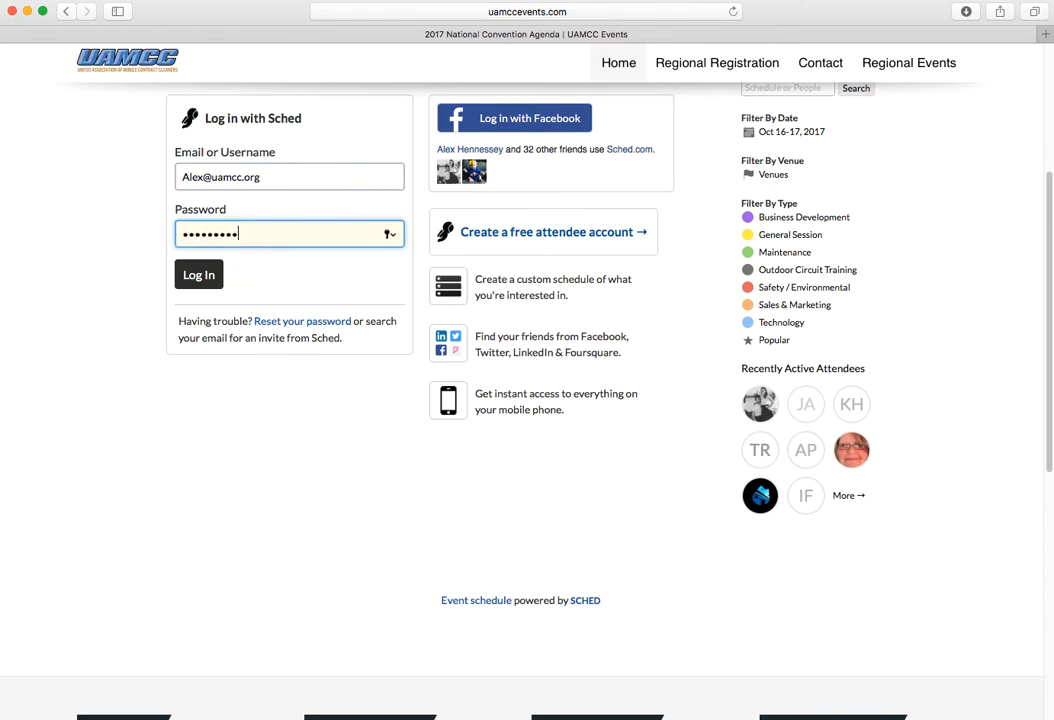
mouse_move(267, 332)
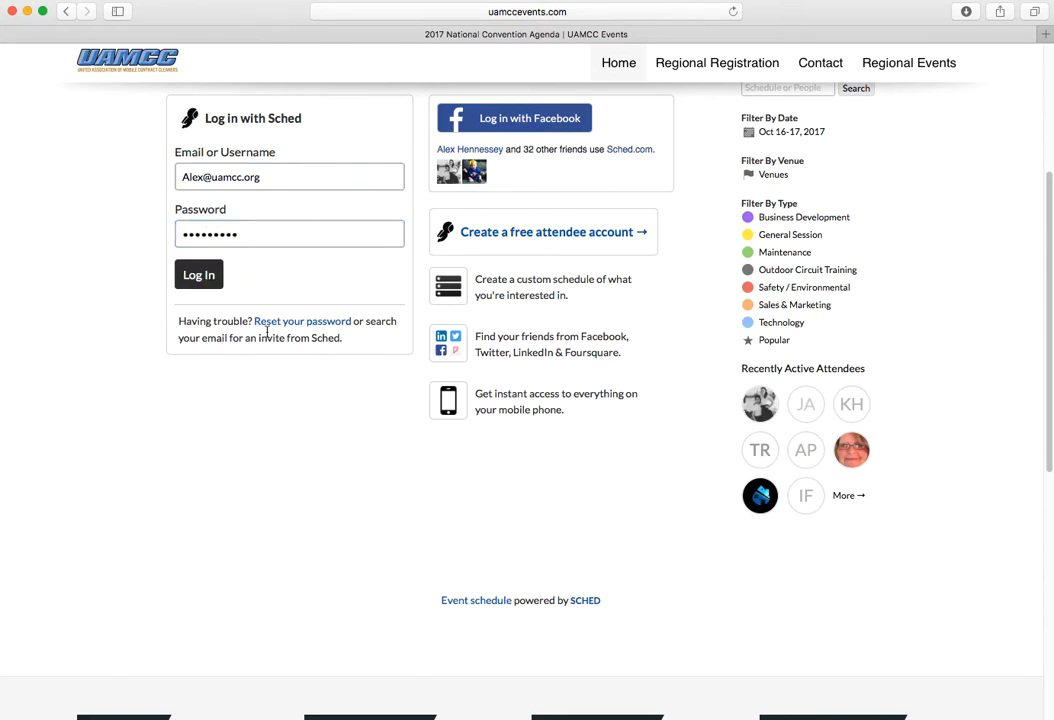
click(198, 274)
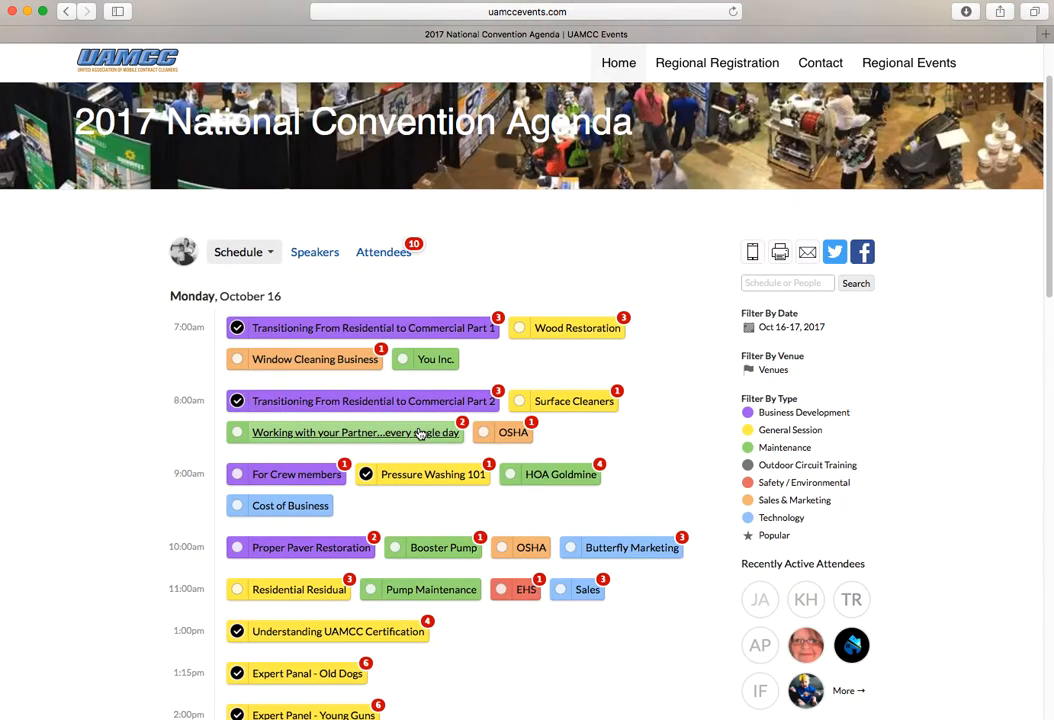
click(183, 251)
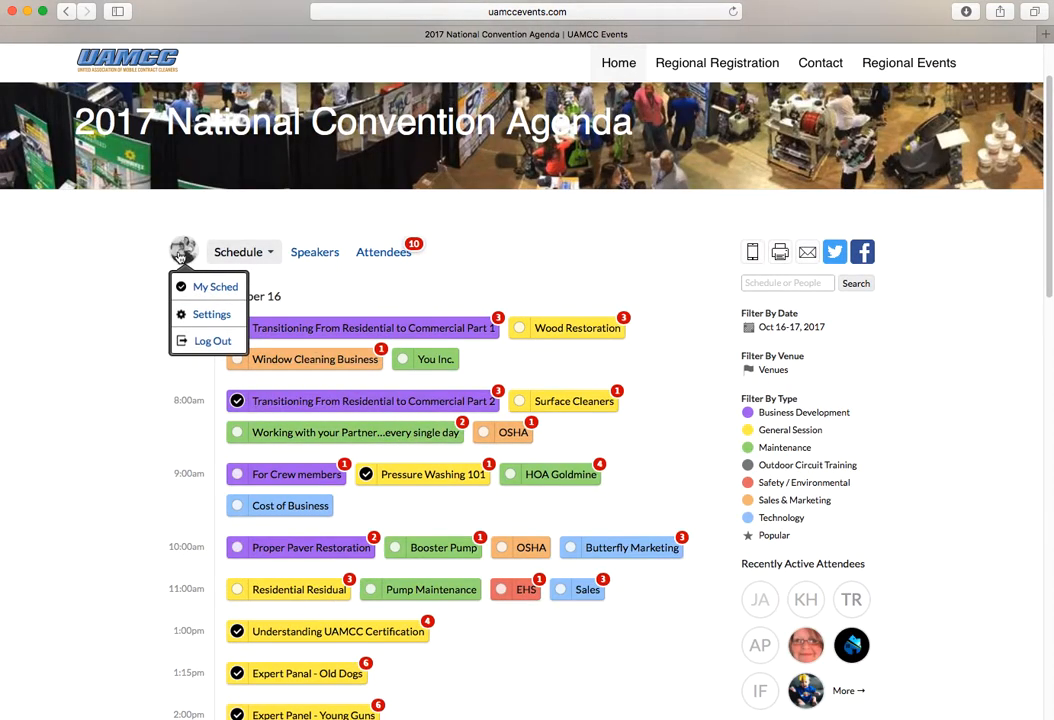
click(183, 251)
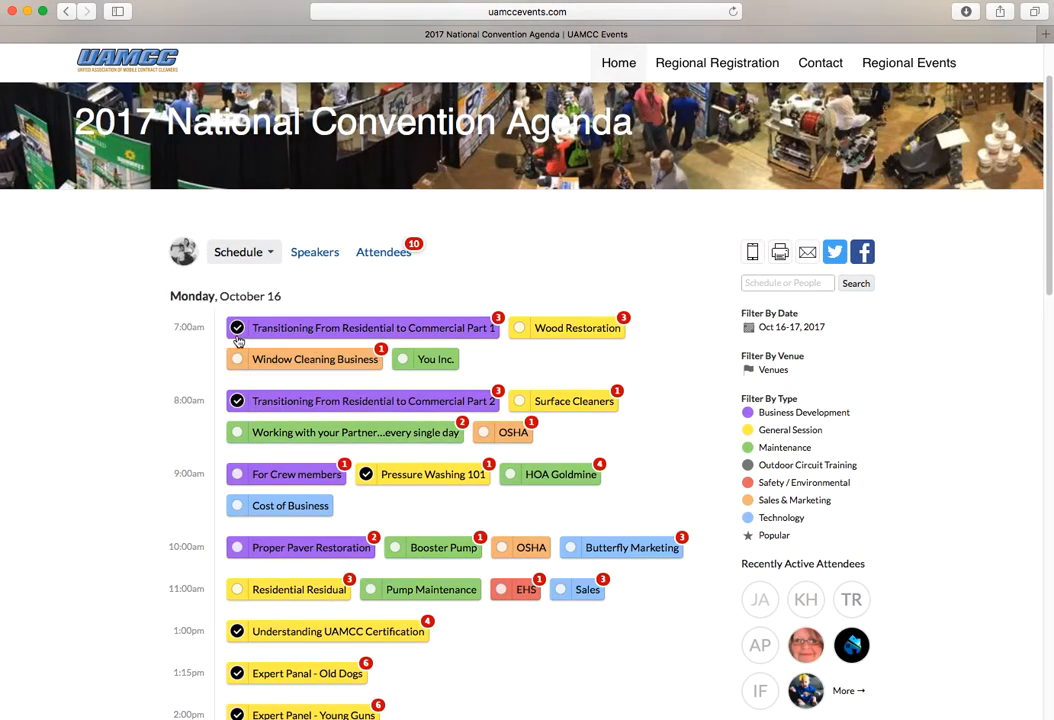
click(237, 359)
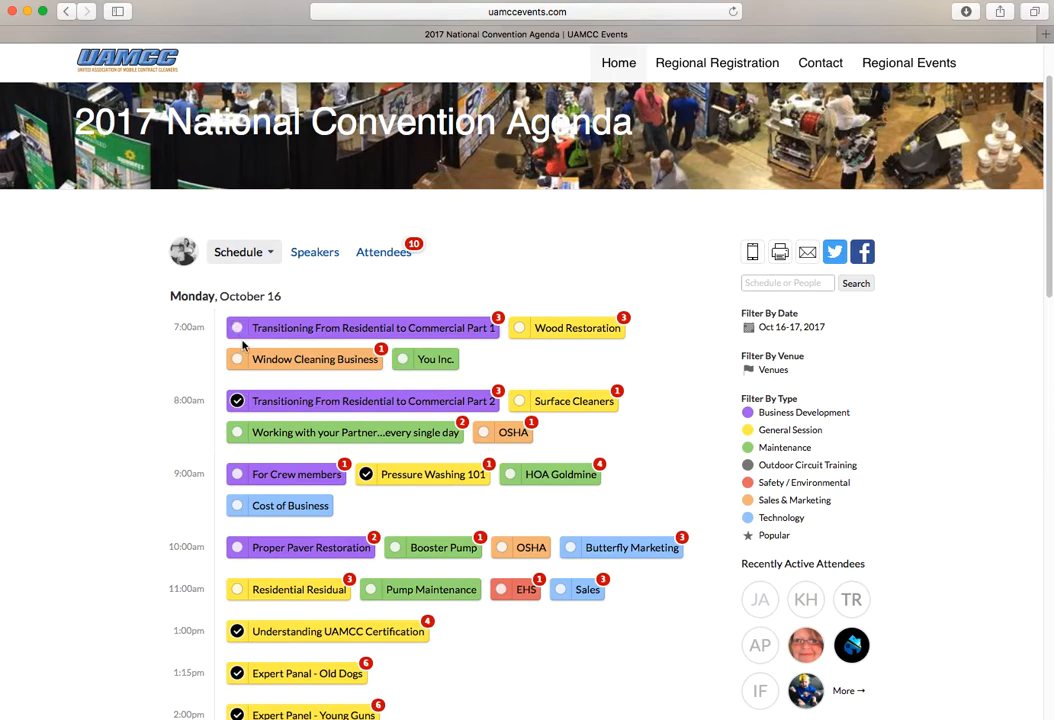
click(237, 327)
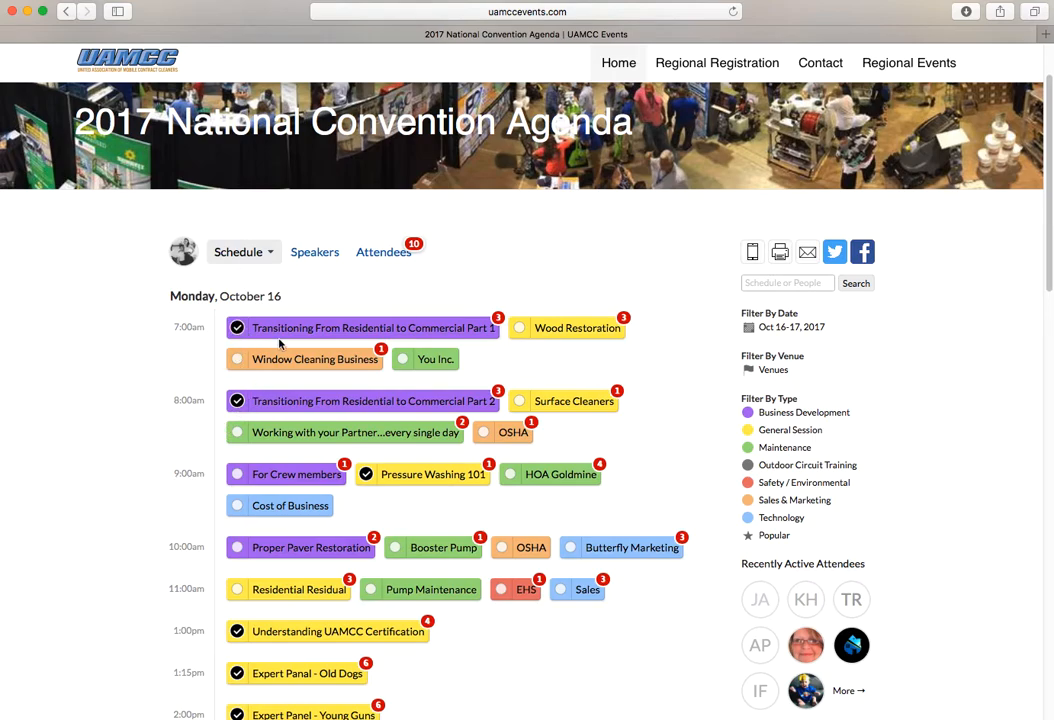
click(363, 327)
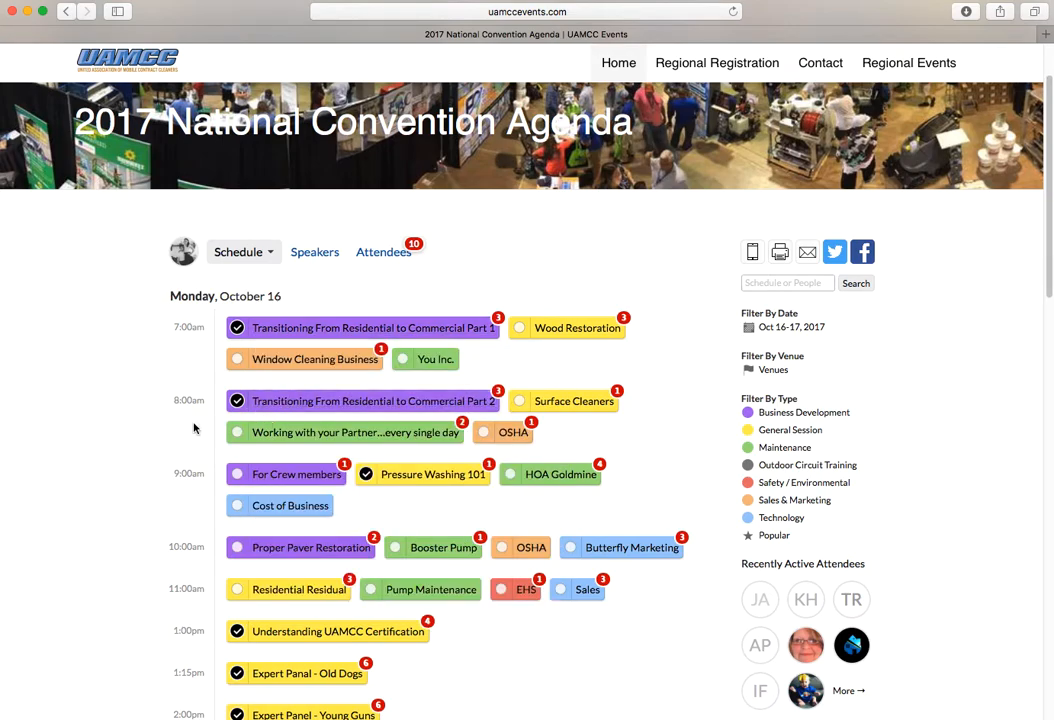
Scroll down to Tuesday, October 17's sessions to review earlier checkmarks
scroll(down, 3)
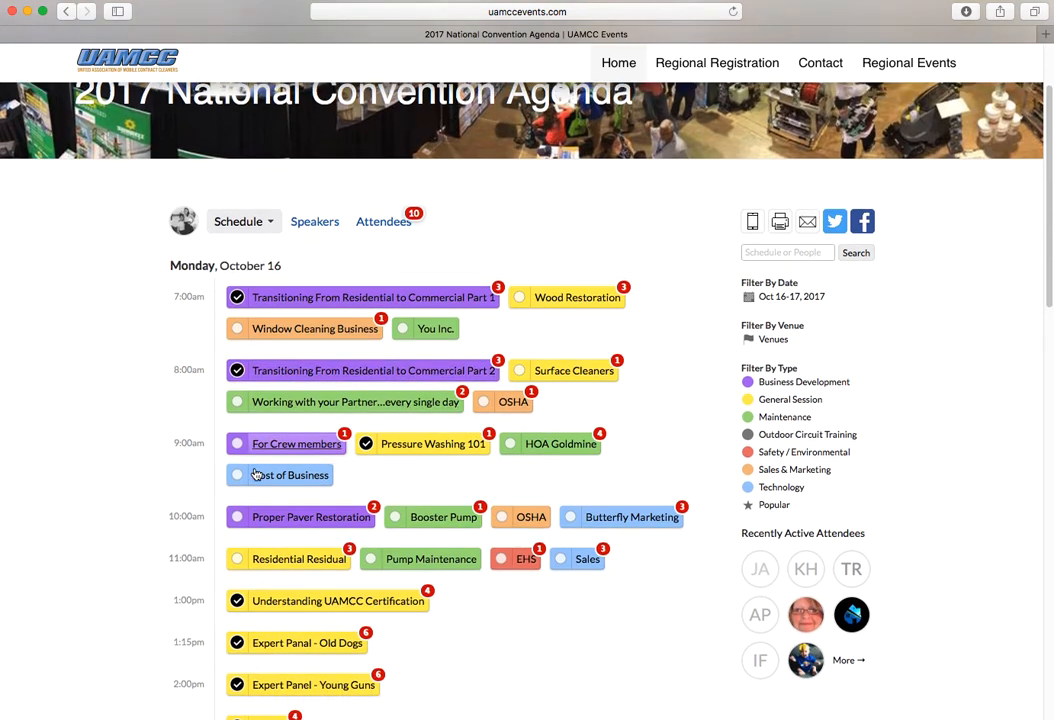
scroll(down, 3)
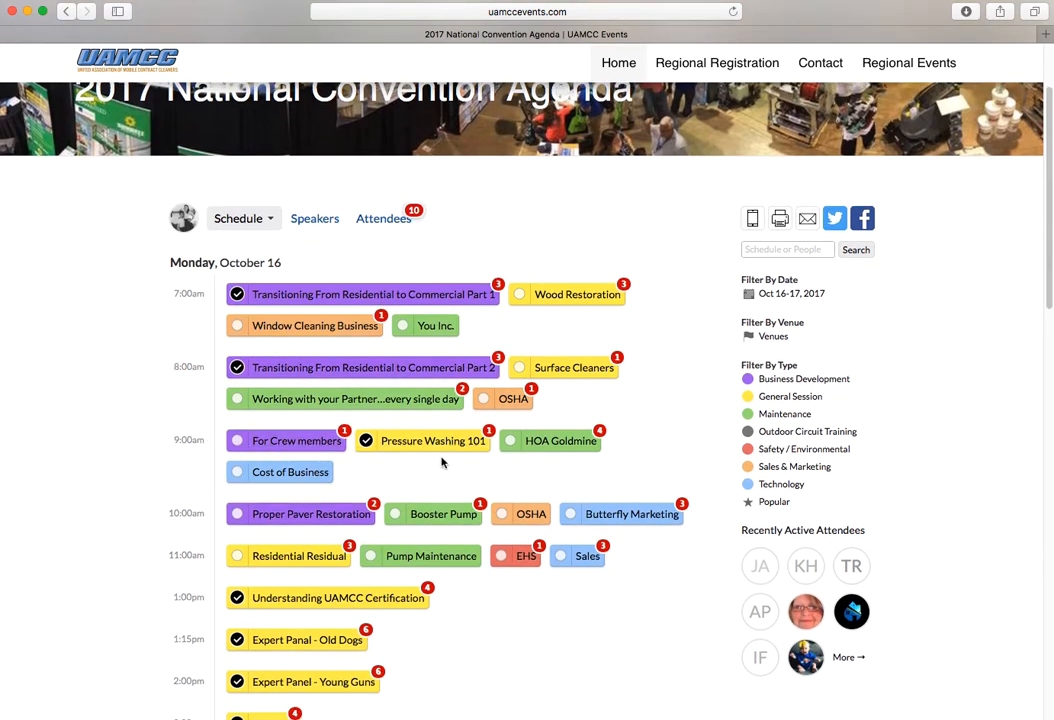
scroll(down, 3)
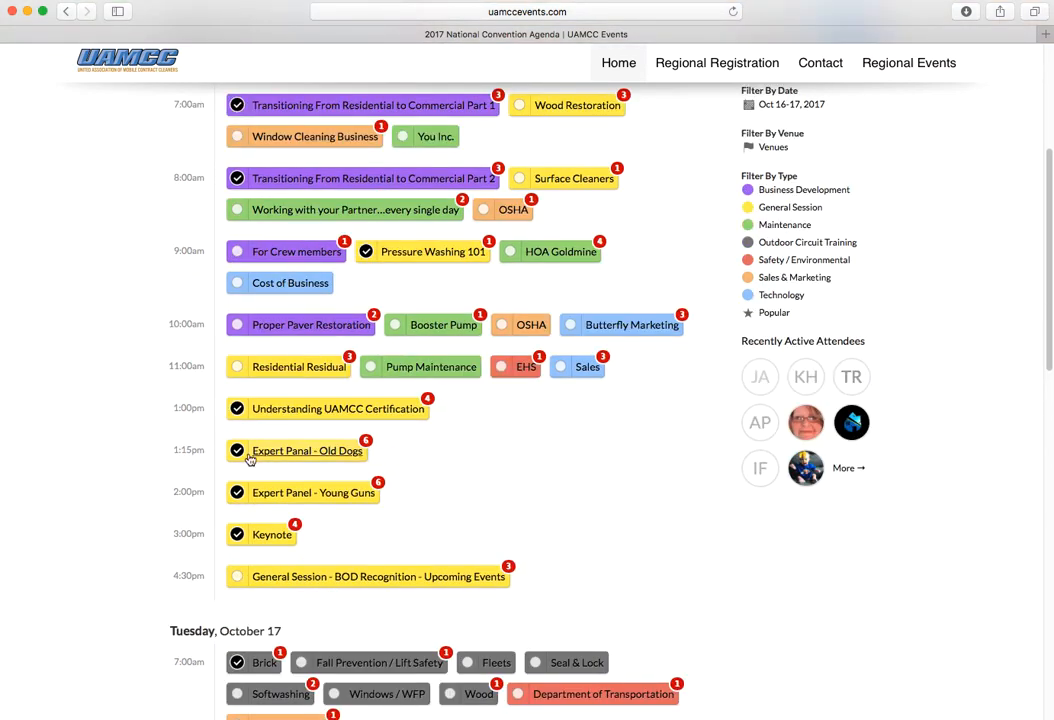
scroll(down, 3)
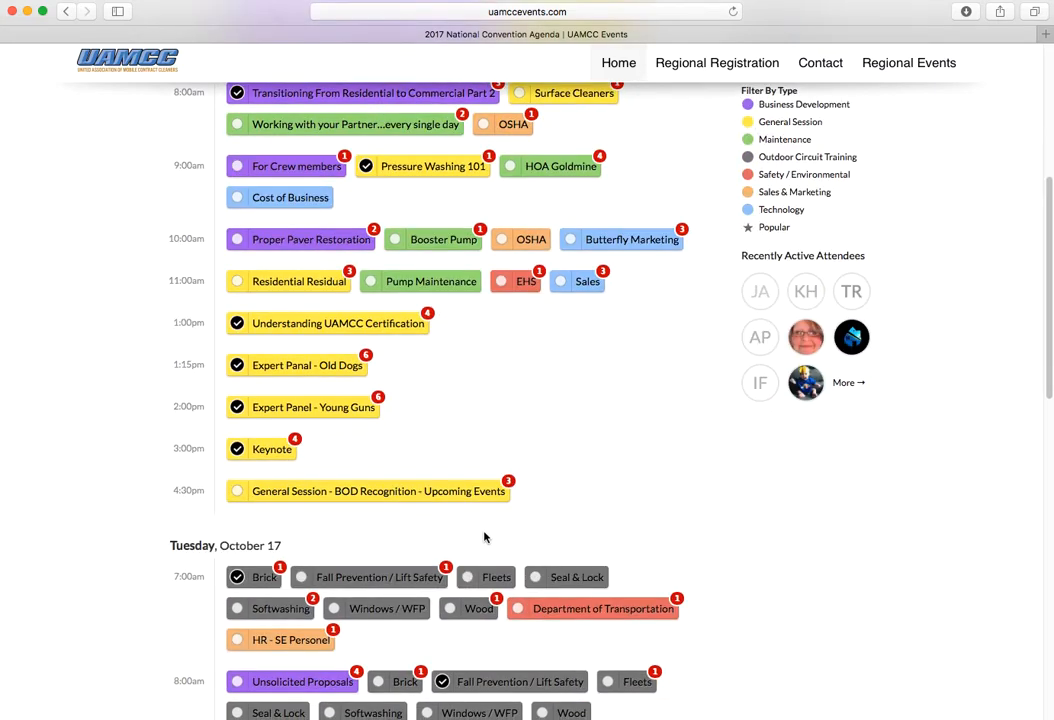
scroll(down, 3)
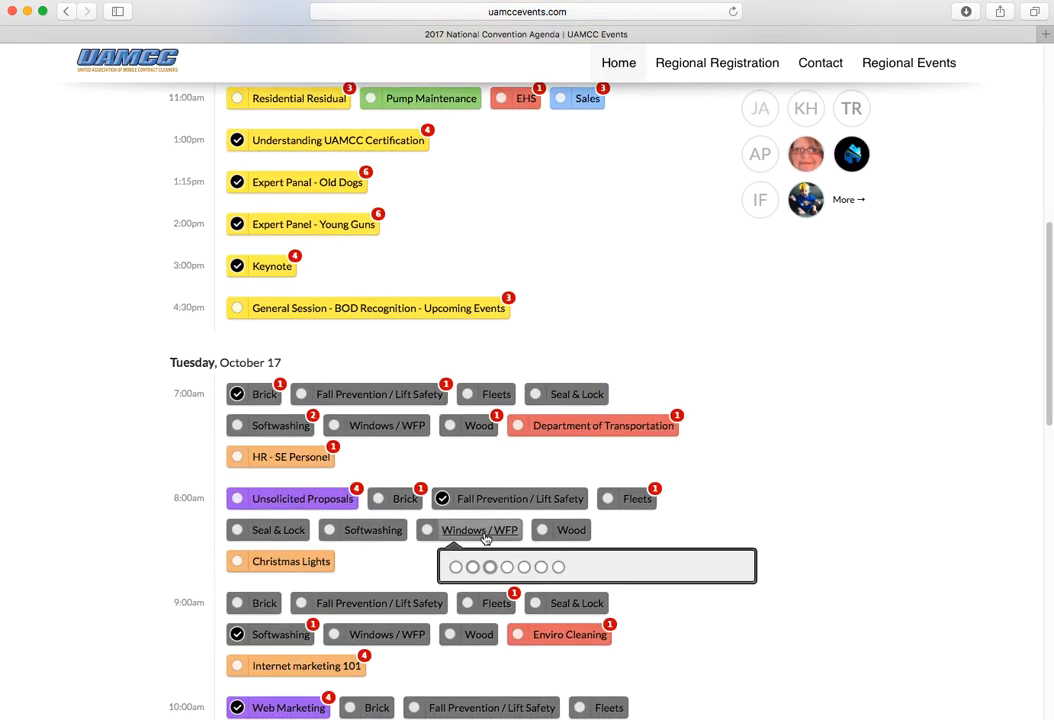
scroll(down, 3)
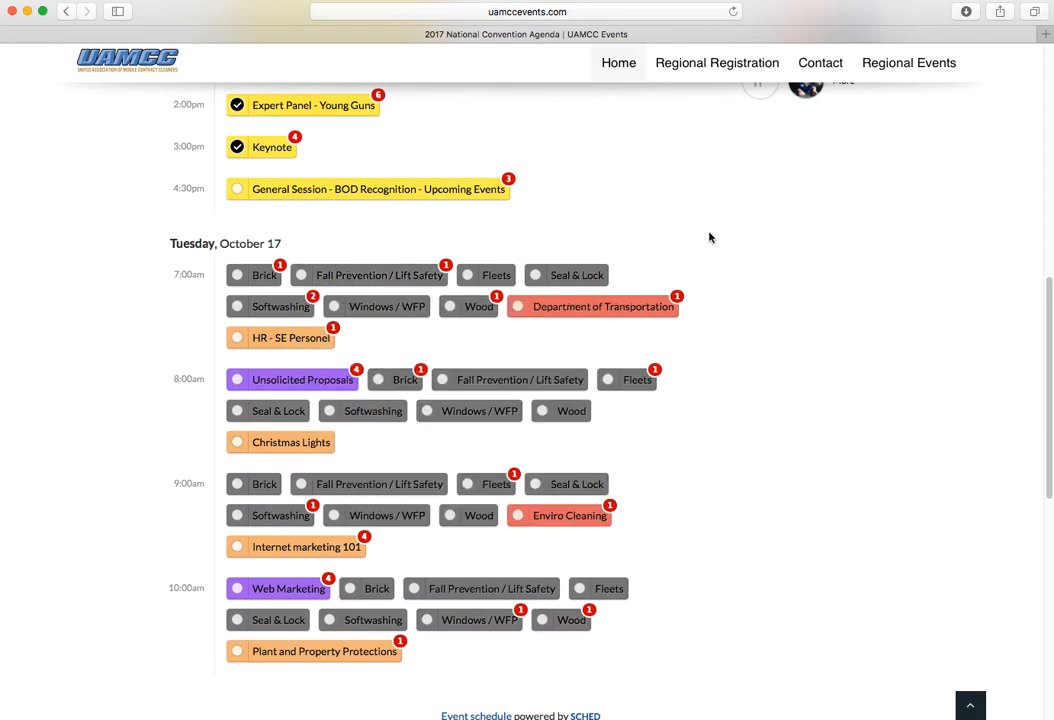
mouse_move(237, 300)
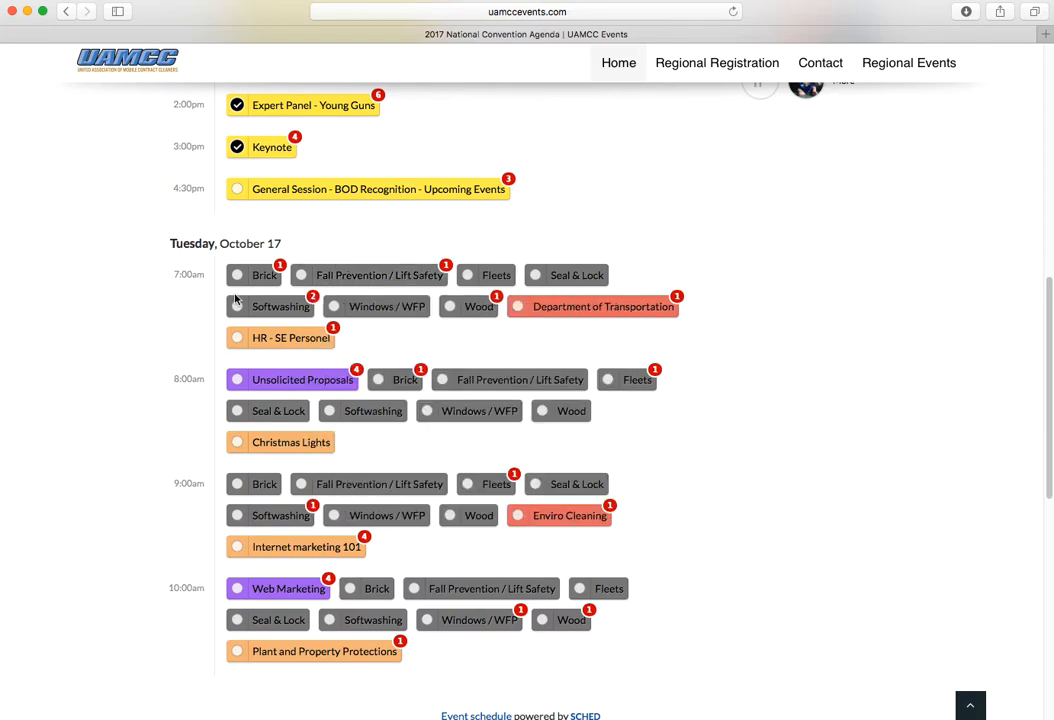
Check Tuesday's Fall Prevention / Lift Safety (7am), Seal & Lock (8am) and Internet marketing 101 (9am)
click(301, 275)
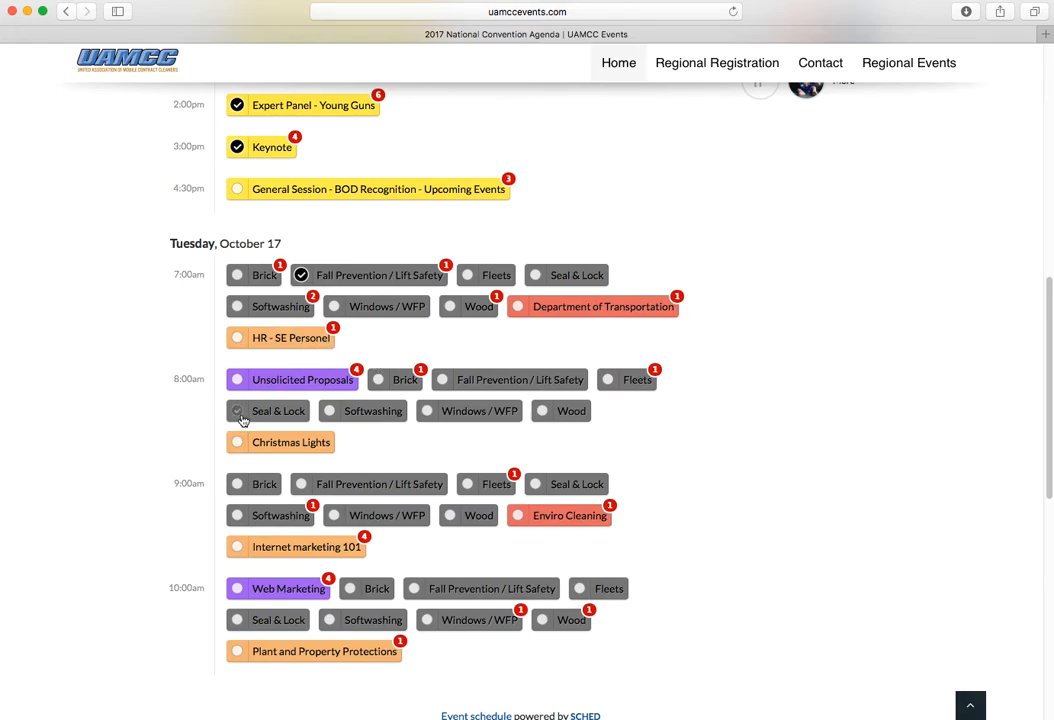
click(237, 411)
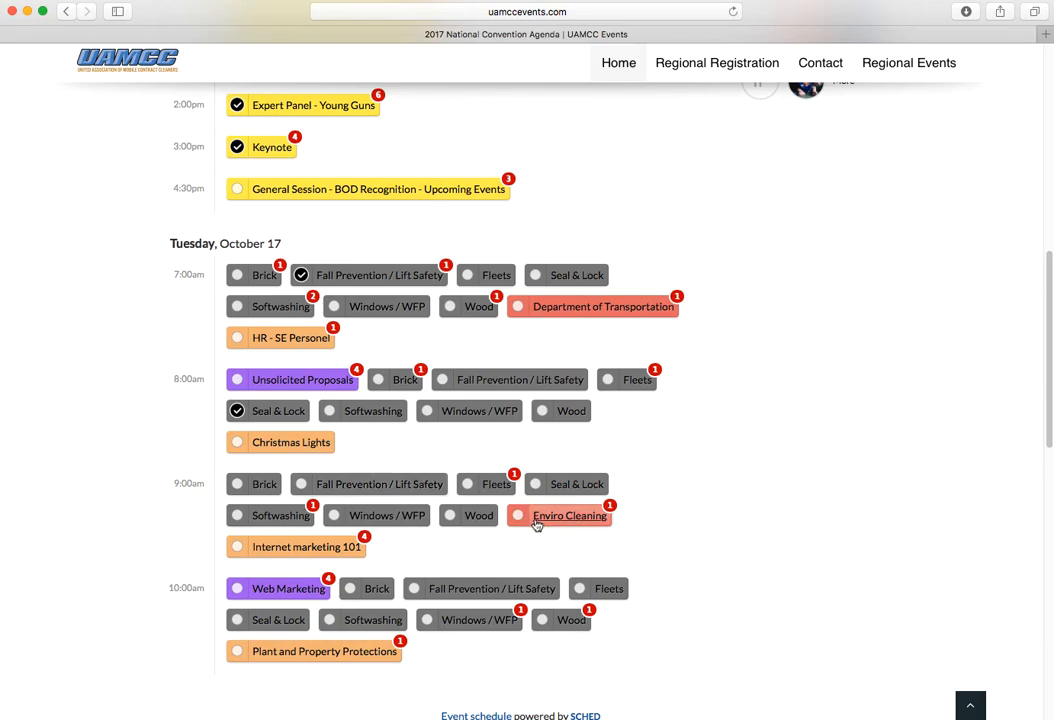
click(237, 547)
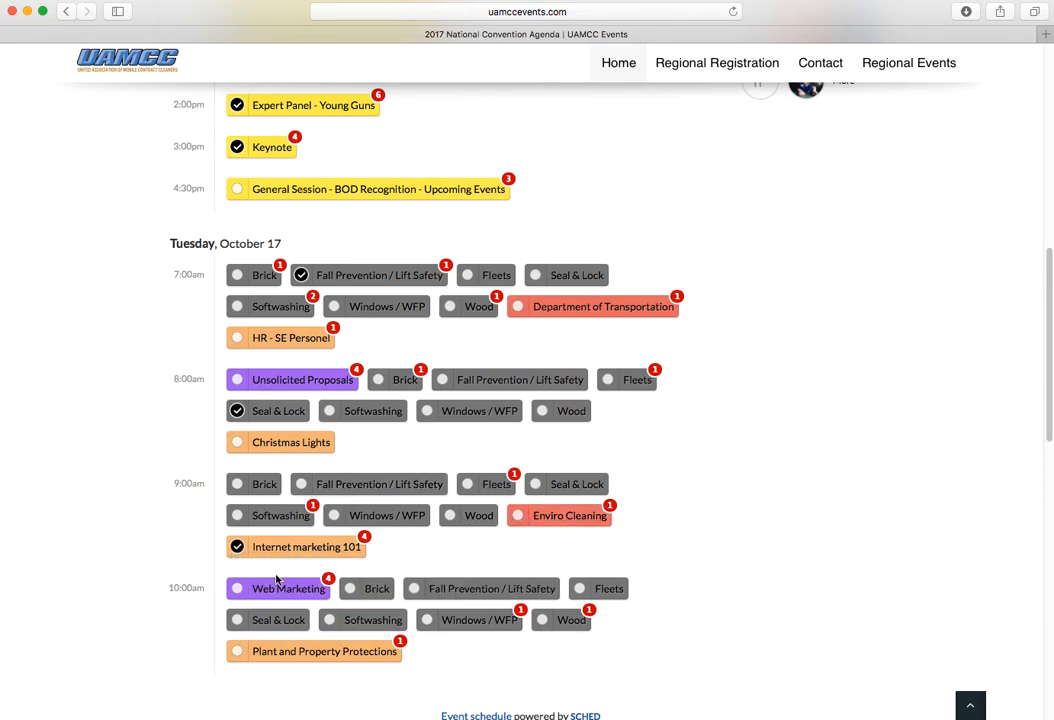
mouse_move(397, 553)
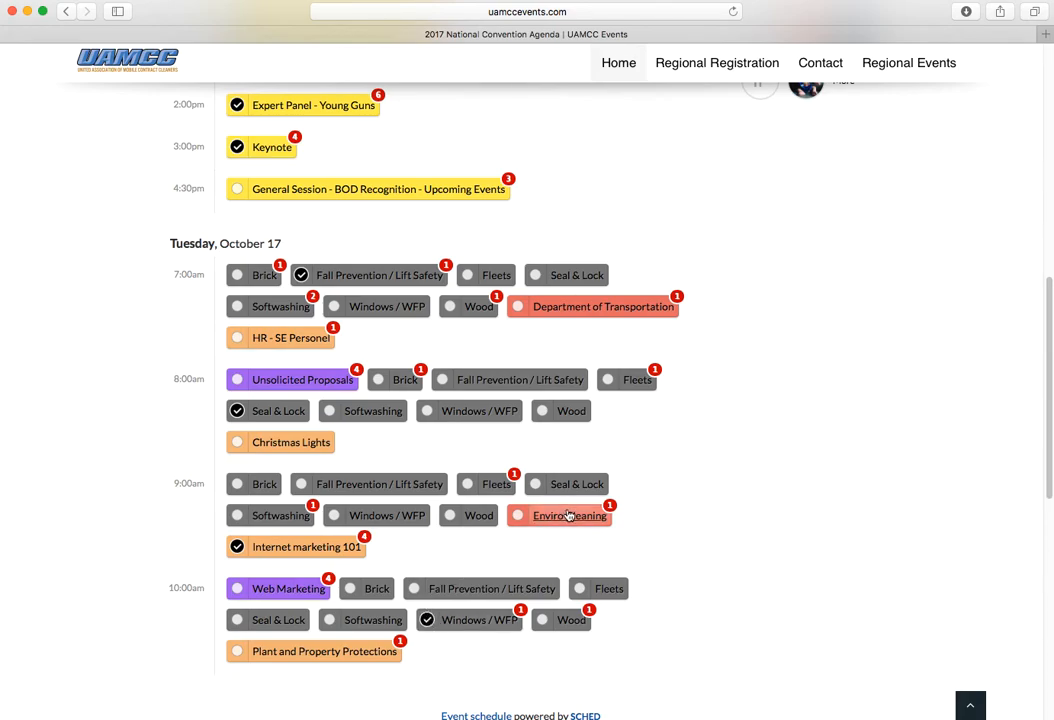
mouse_move(607, 533)
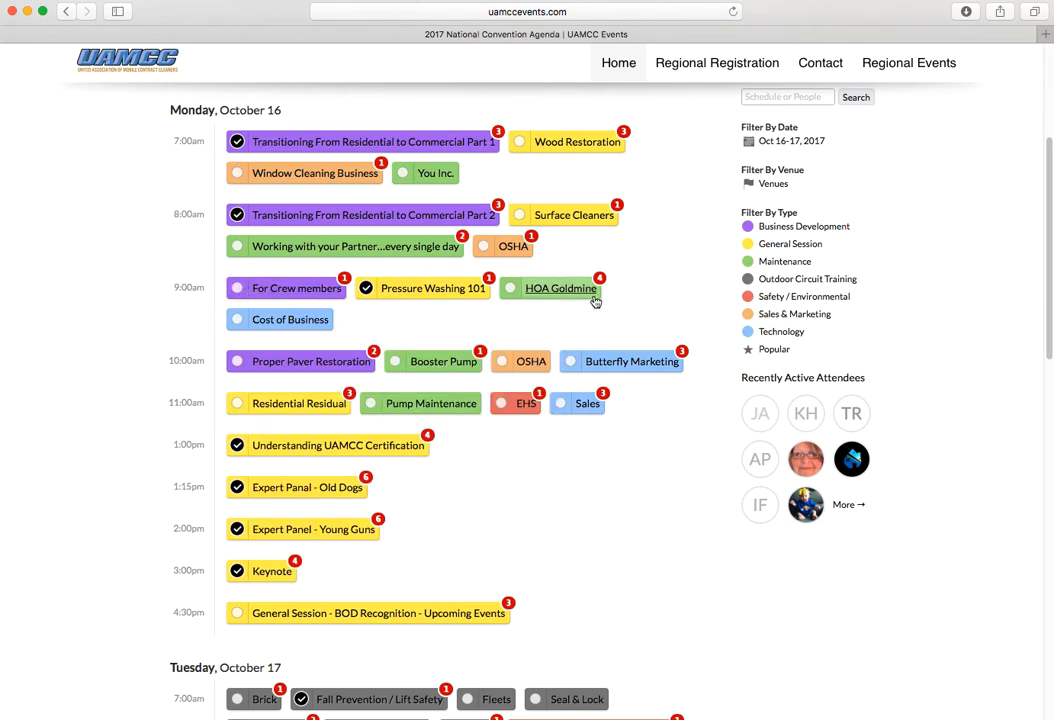
mouse_move(478, 323)
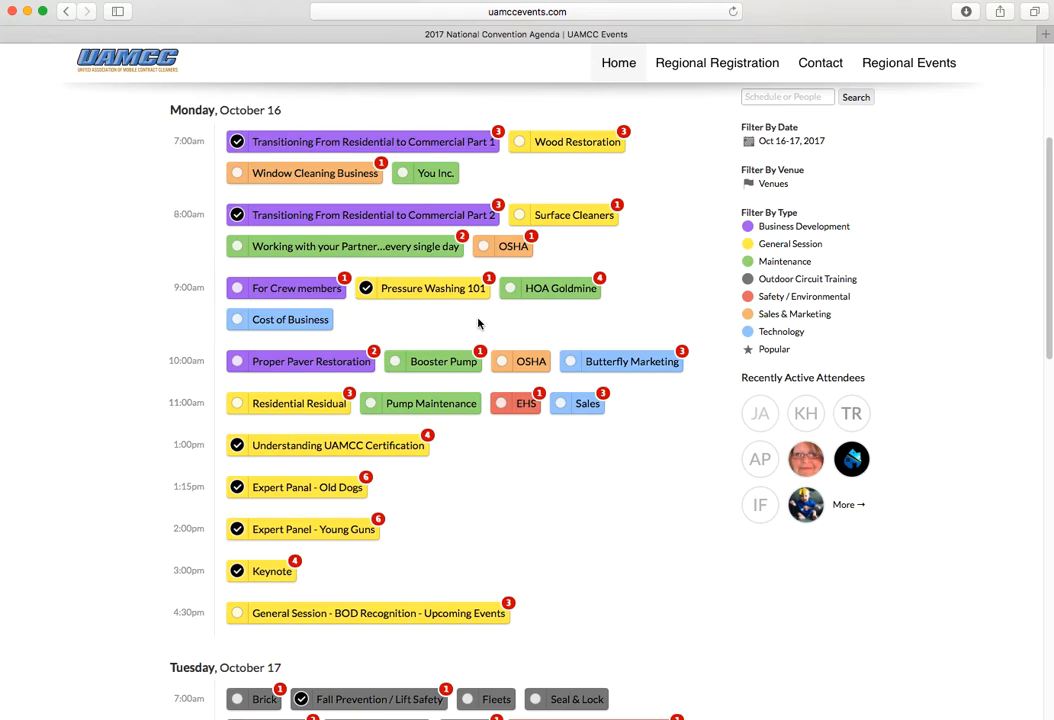
mouse_move(484, 322)
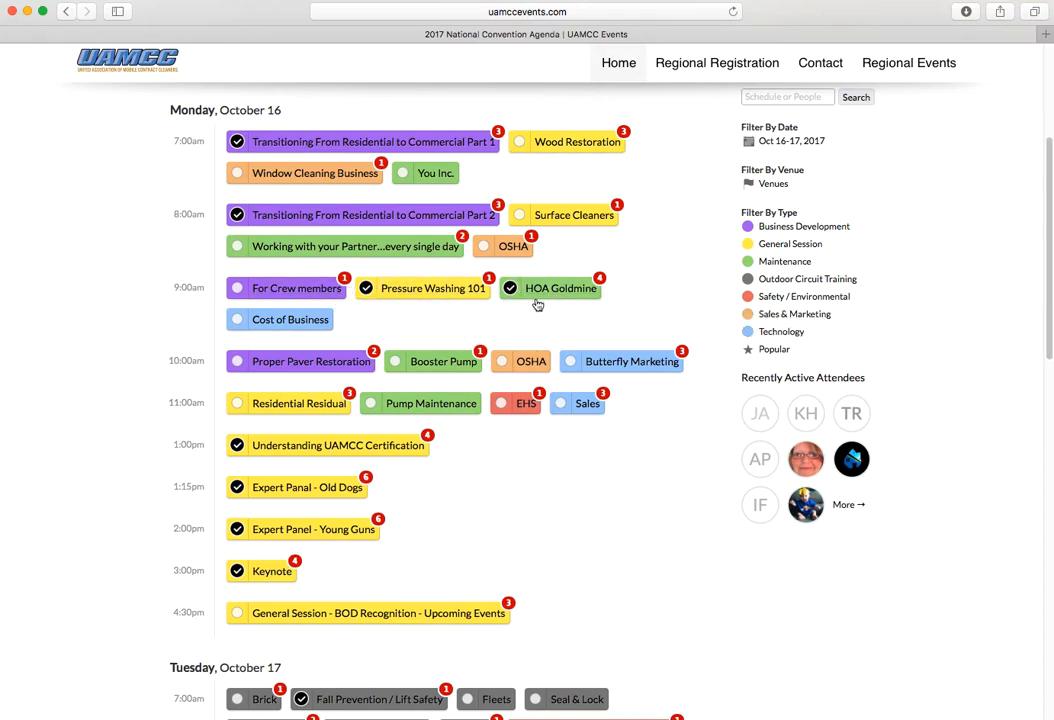
mouse_move(525, 267)
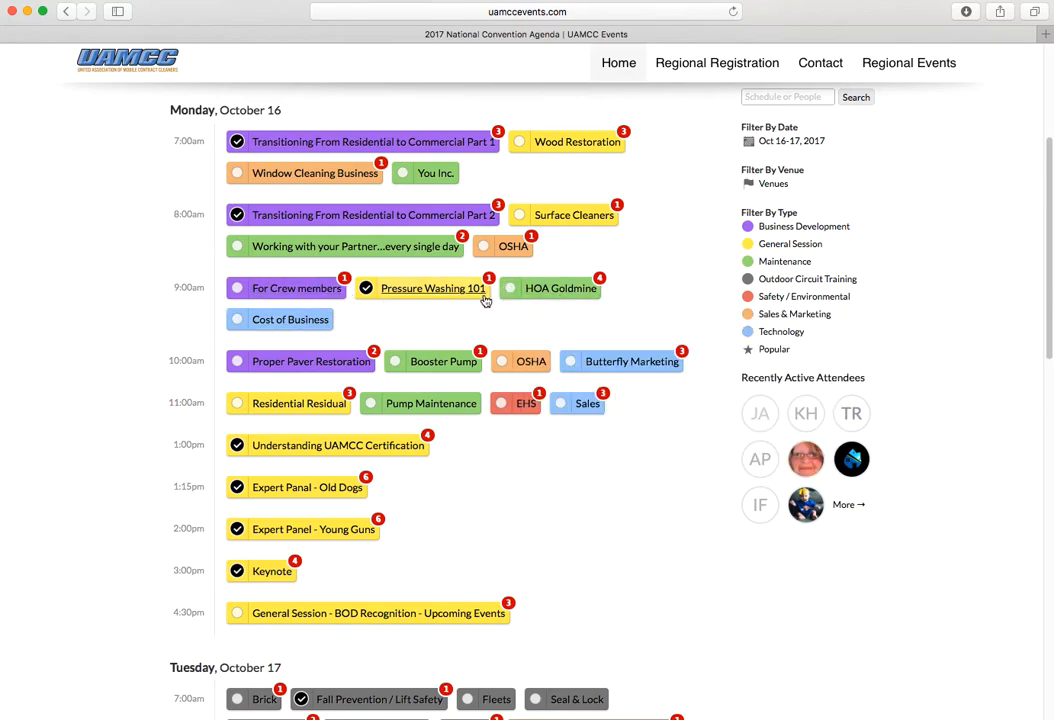
Scroll the agenda around Monday's 9:00am row after clearing Pressure Washing 101
scroll(down, 3)
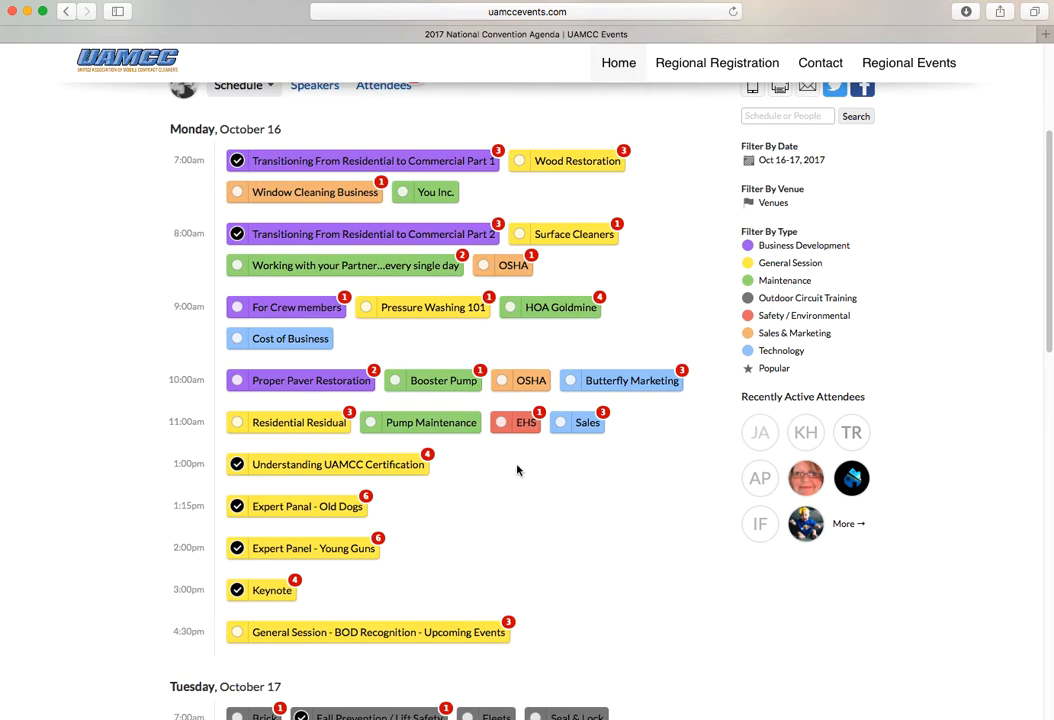
scroll(down, 3)
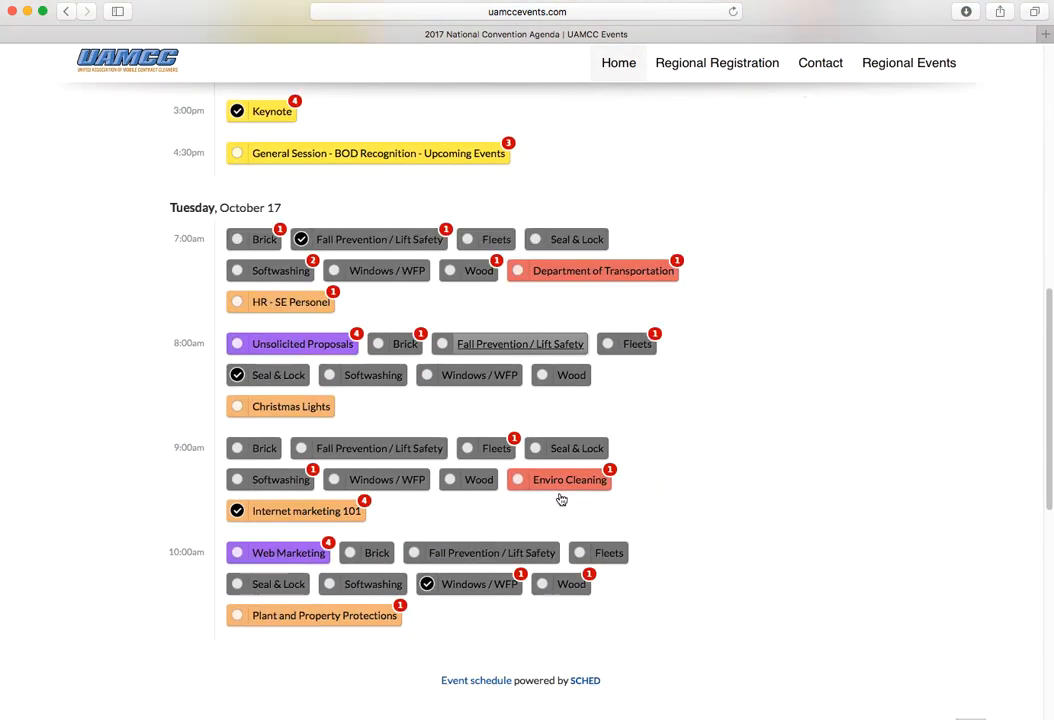
scroll(down, 3)
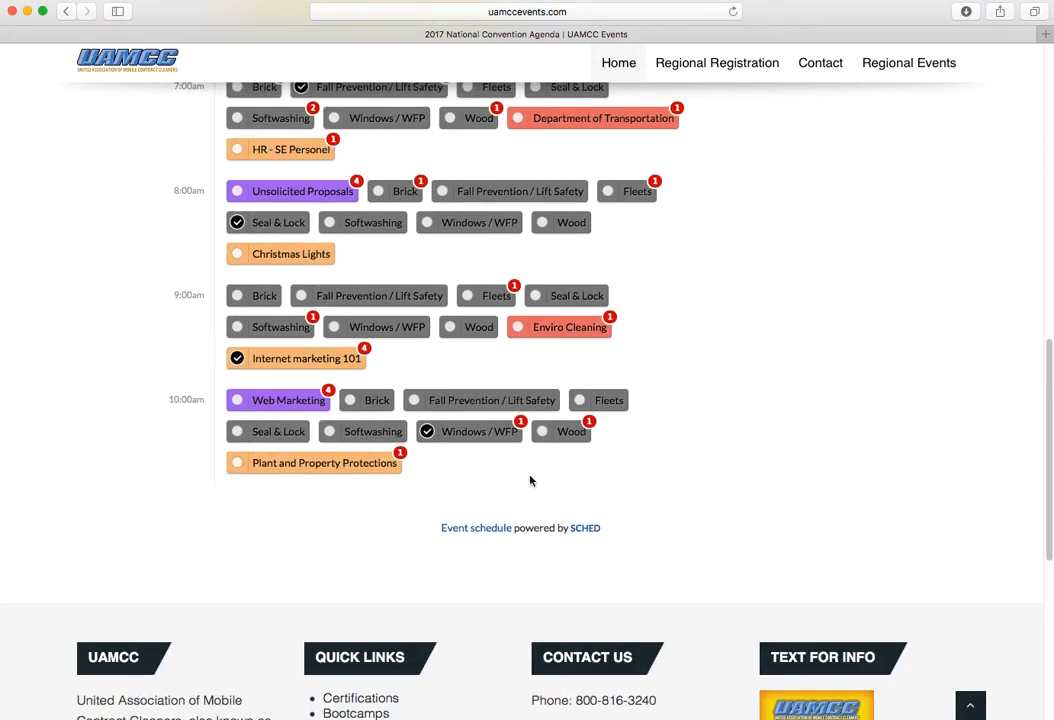
scroll(down, 3)
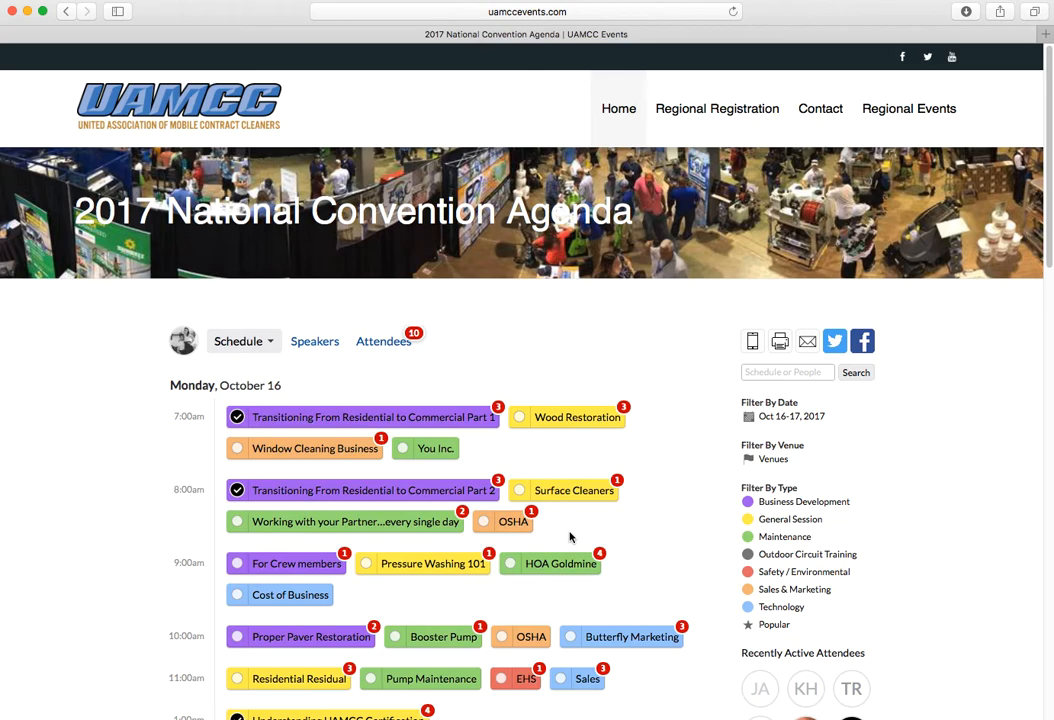
scroll(down, 3)
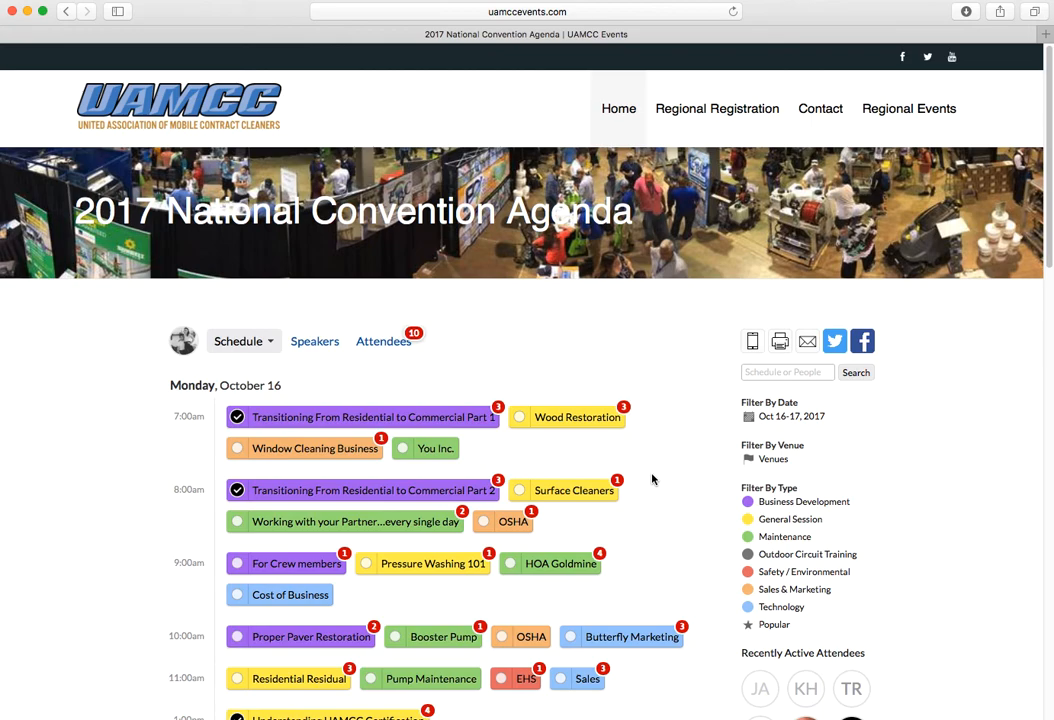
mouse_move(659, 478)
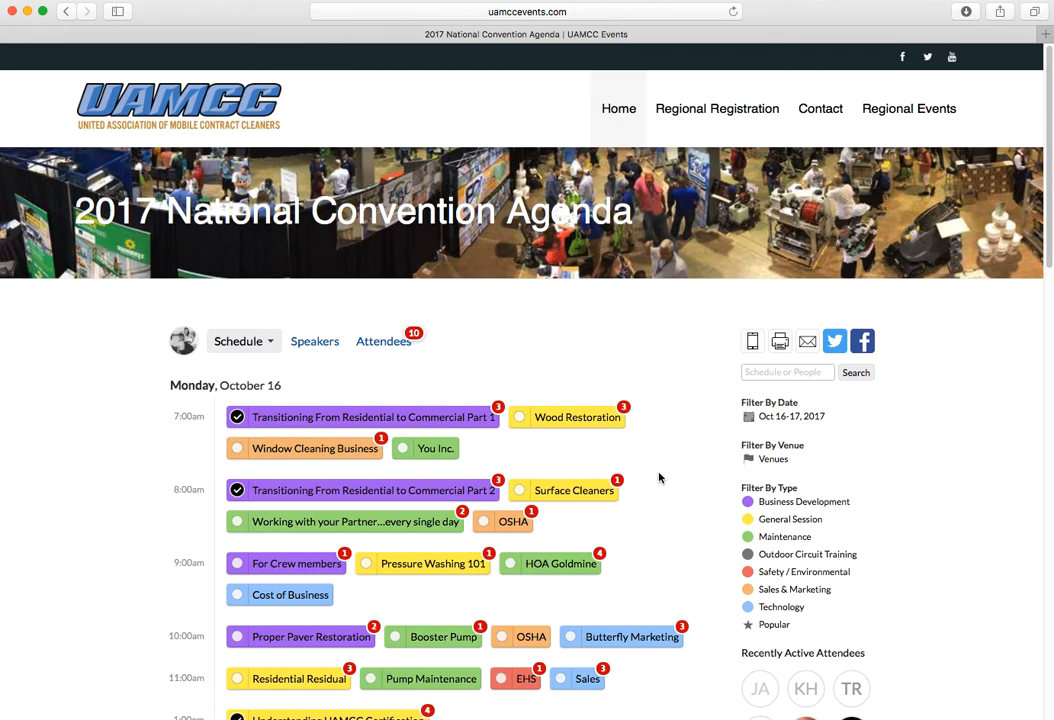